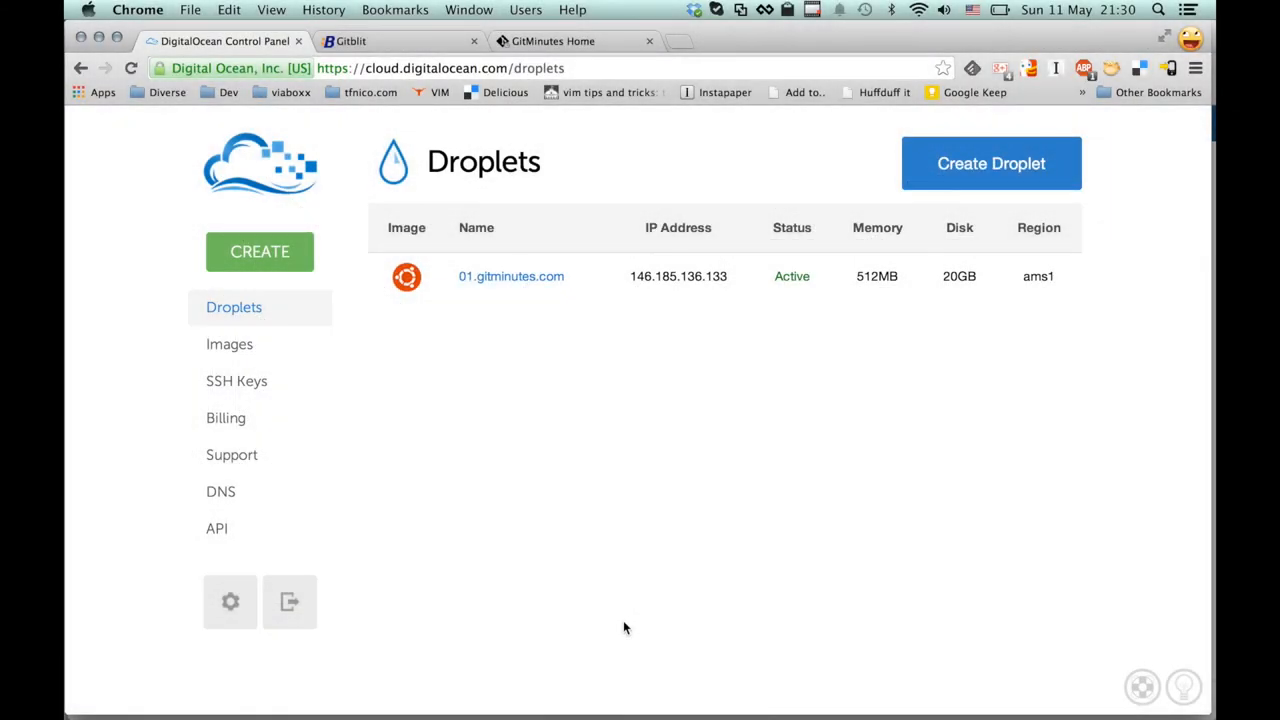
mouse_move(620, 423)
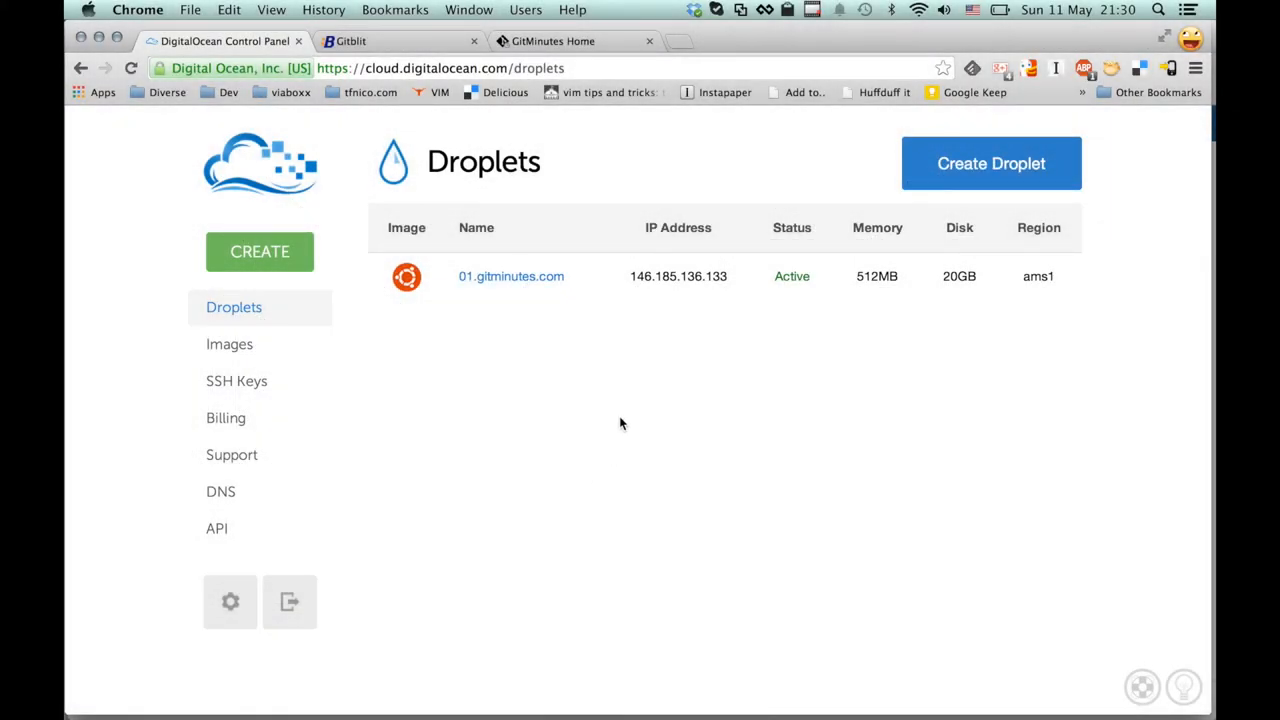
mouse_move(426, 343)
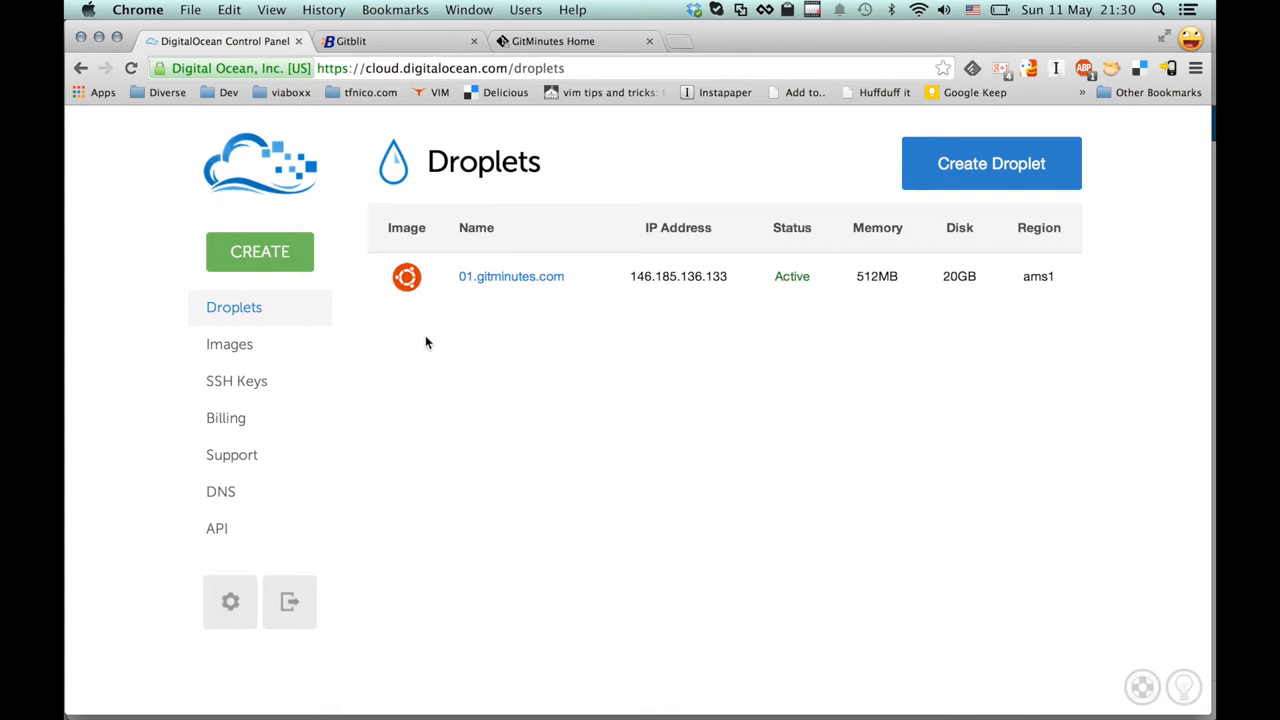
mouse_move(493, 313)
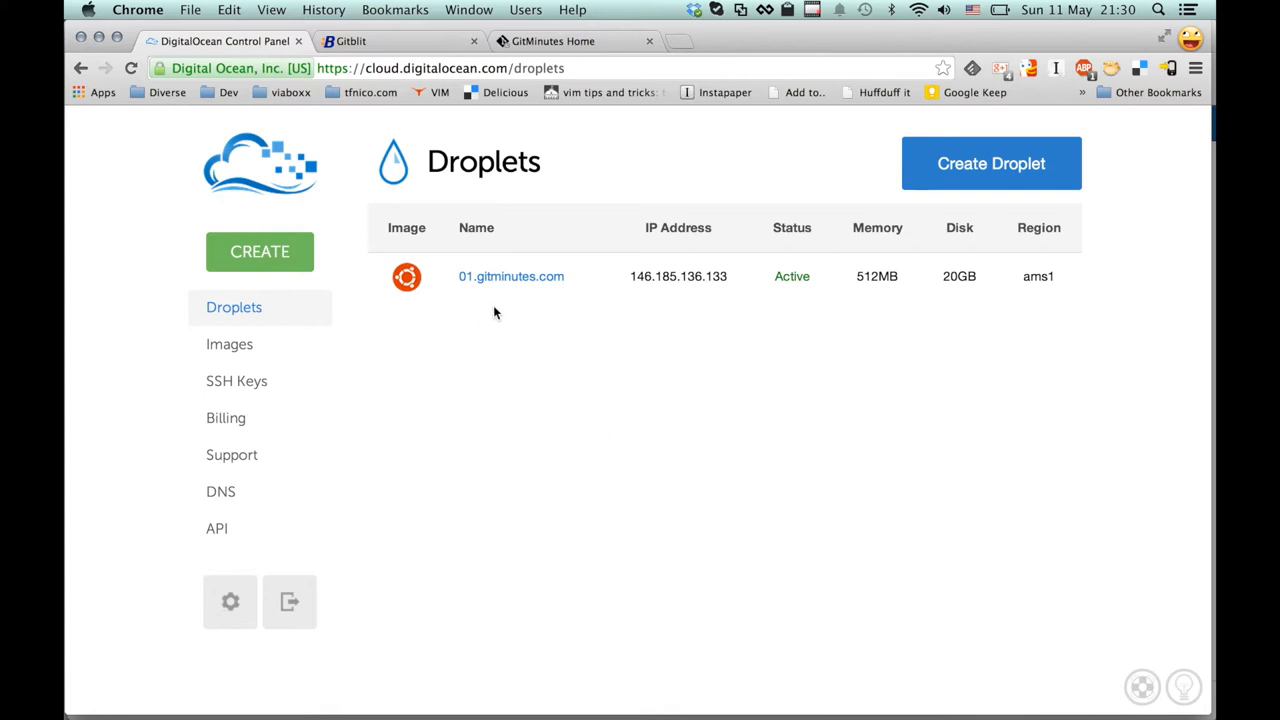
Fill the droplet form: gitblit.gitminutes.com, 512MB, Amsterdam 1, Ubuntu 14.04 x64, MacBook SSH key.
click(259, 251)
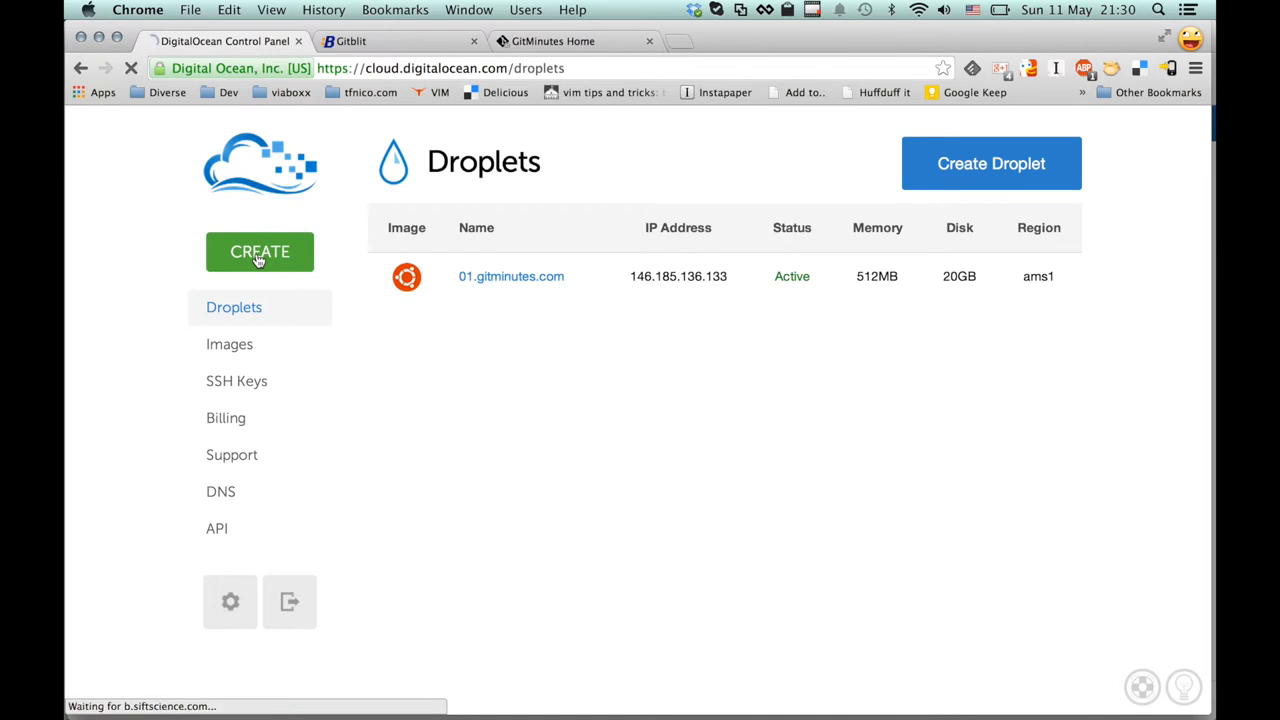
click(259, 251)
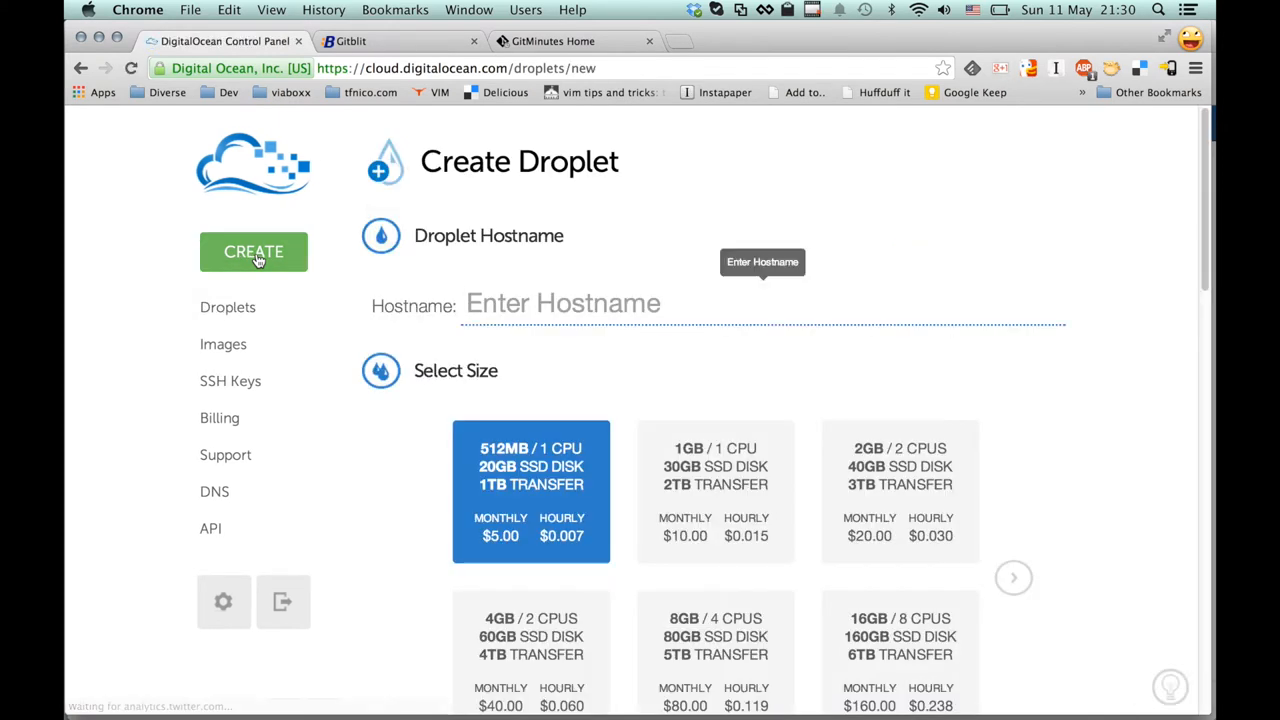
text(gitblit.gitminutes.com)
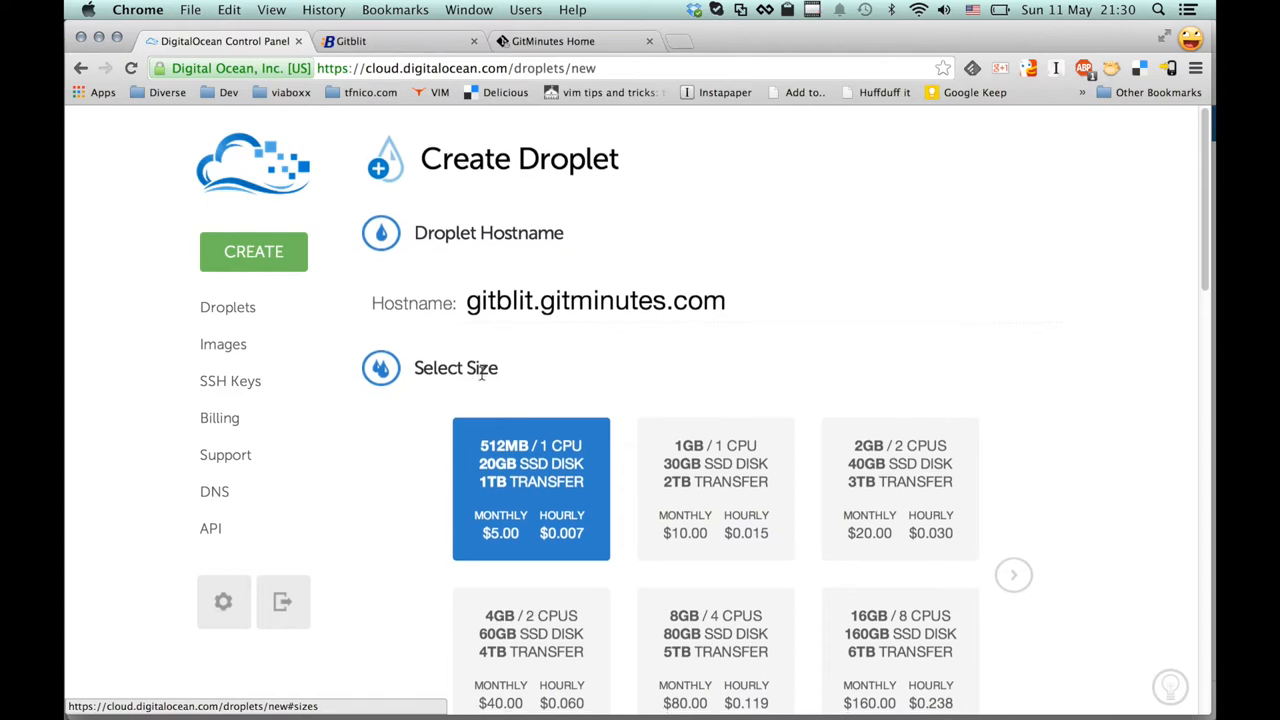
scroll(down, 3)
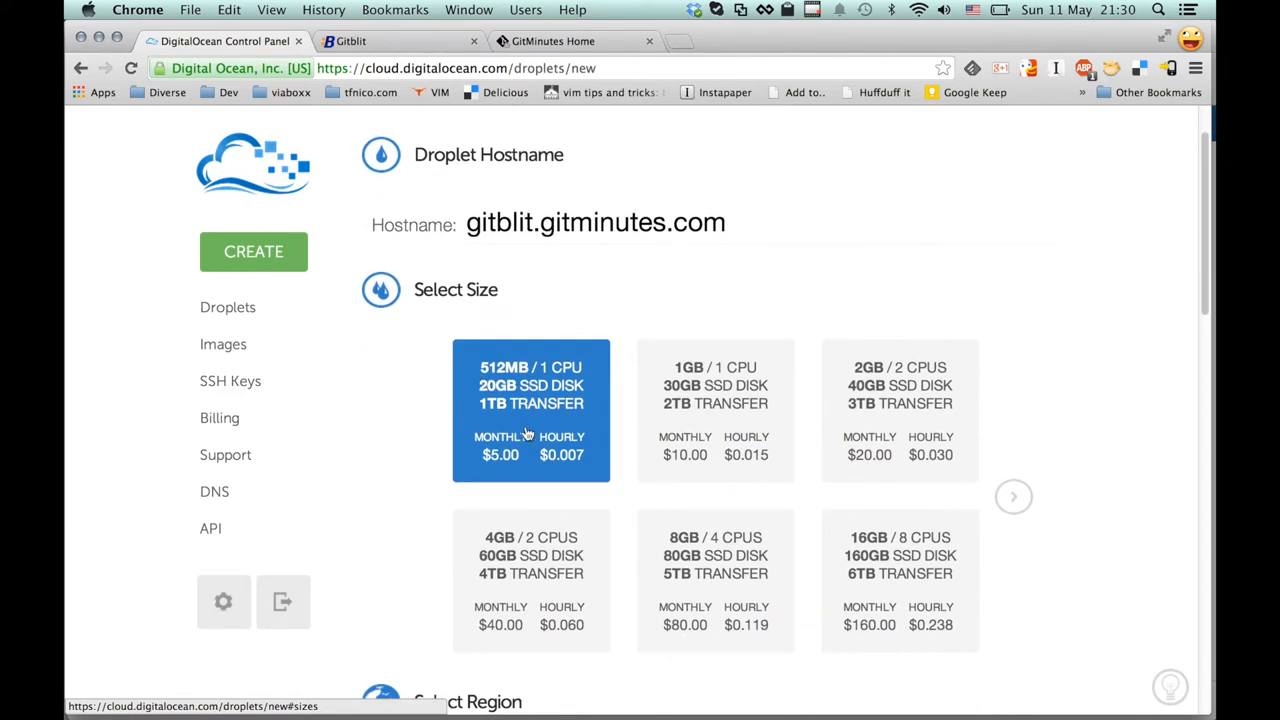
scroll(down, 3)
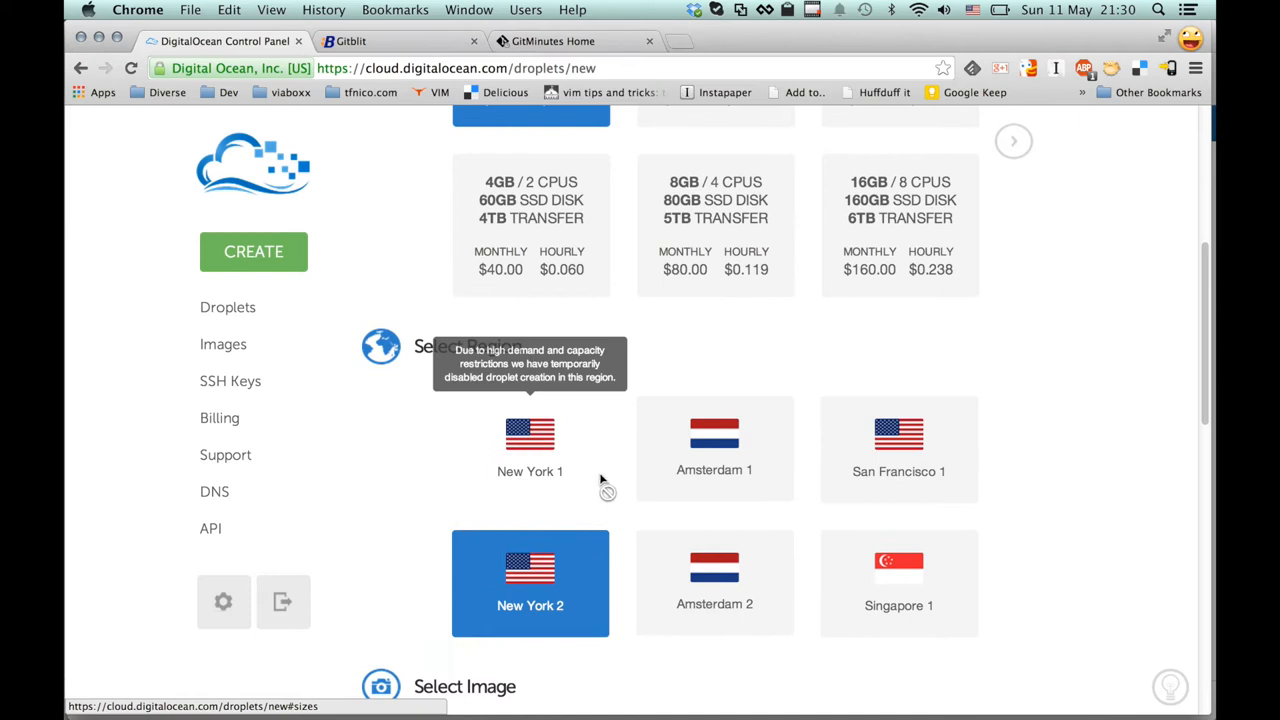
click(714, 448)
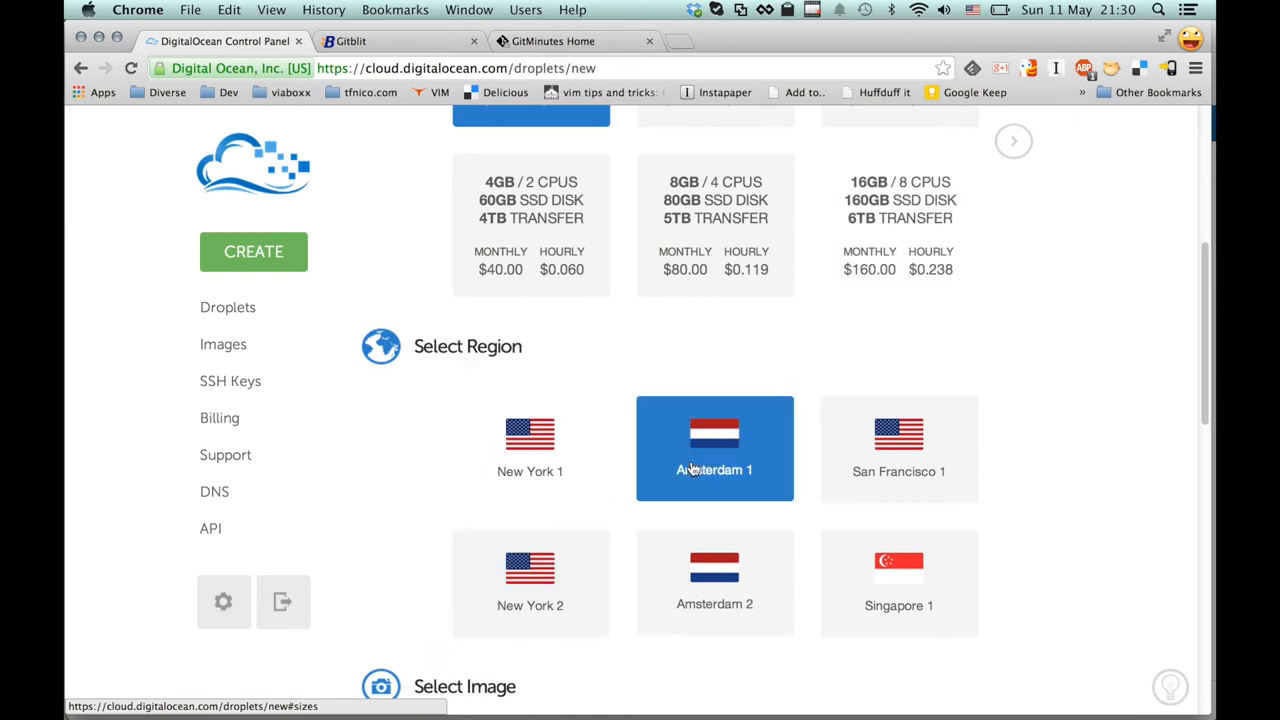
scroll(down, 3)
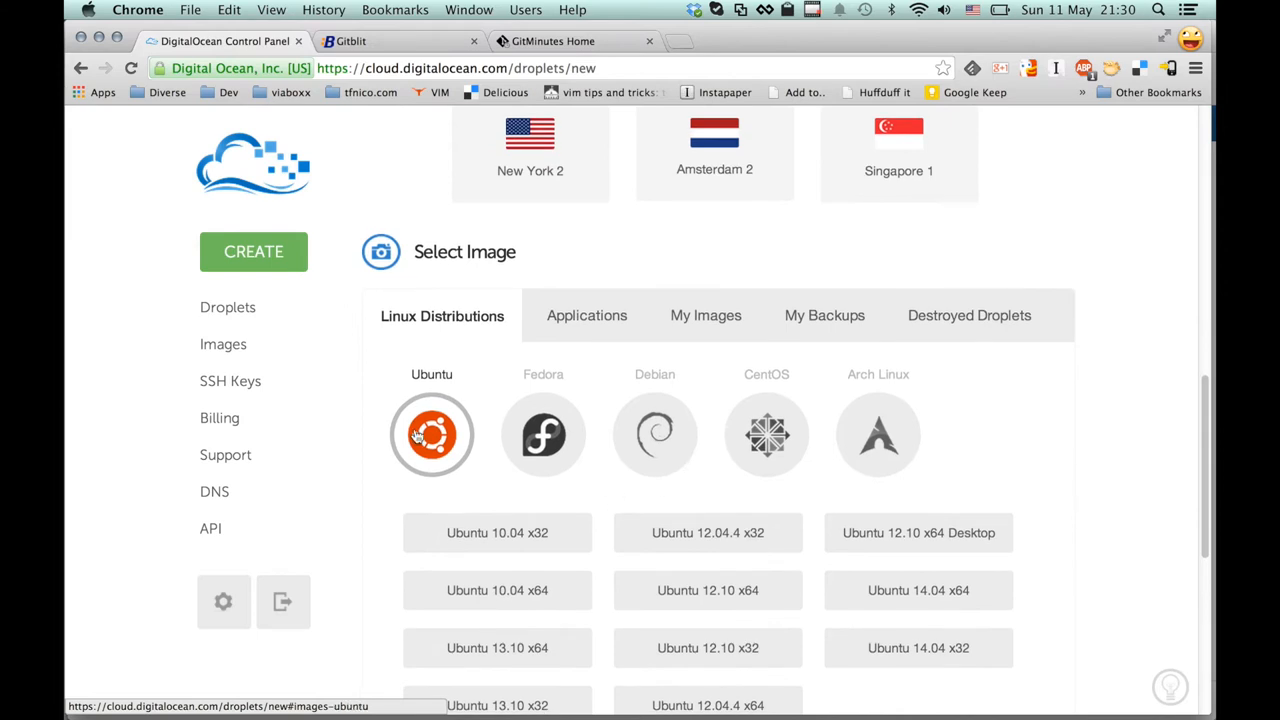
scroll(down, 3)
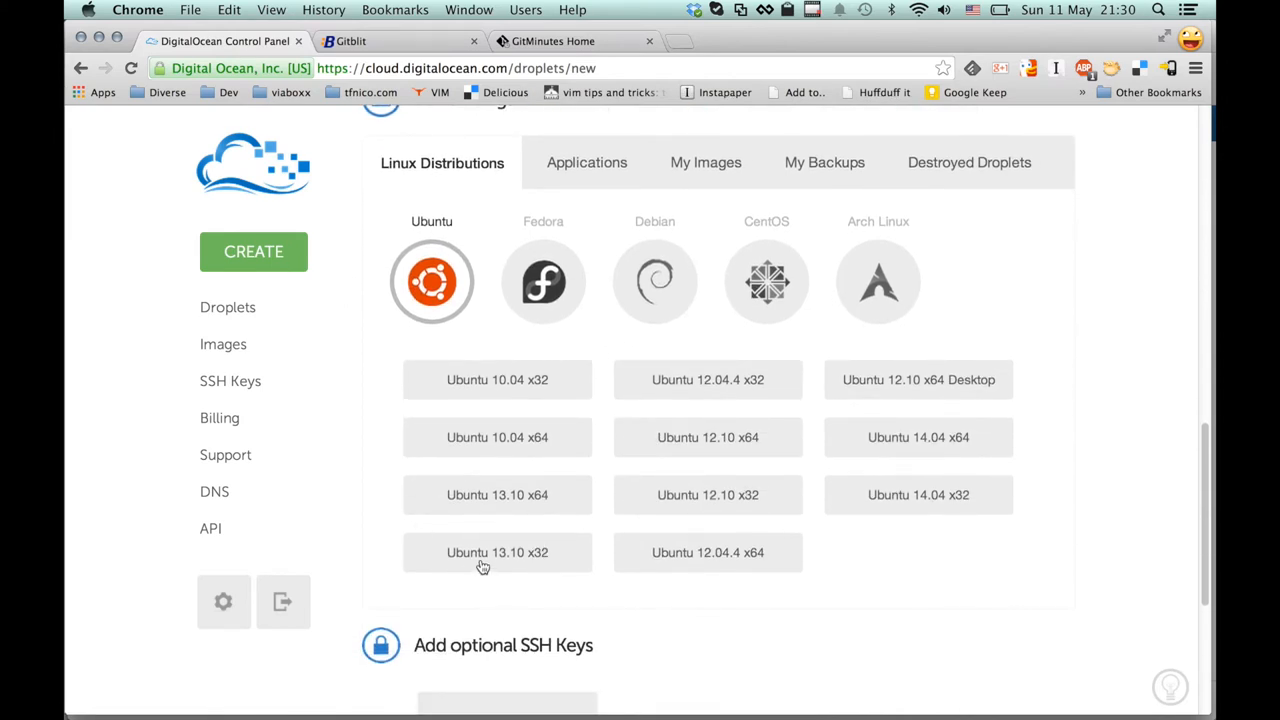
click(917, 437)
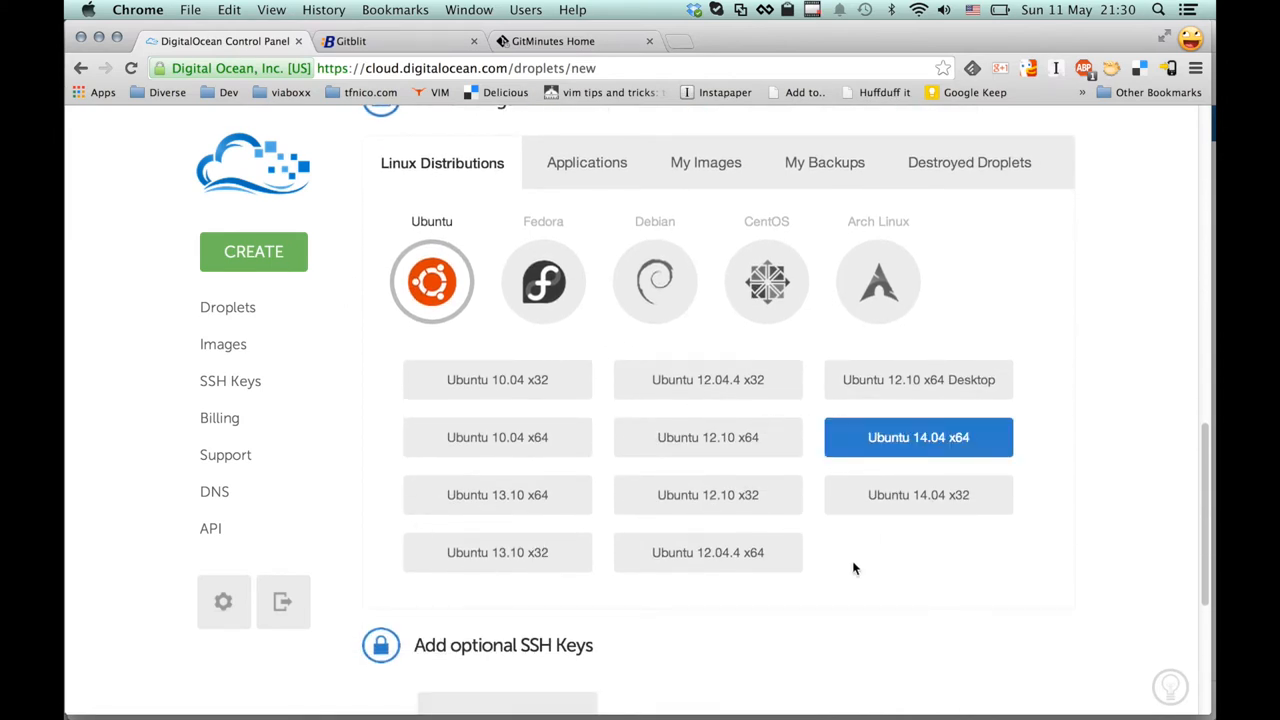
scroll(down, 3)
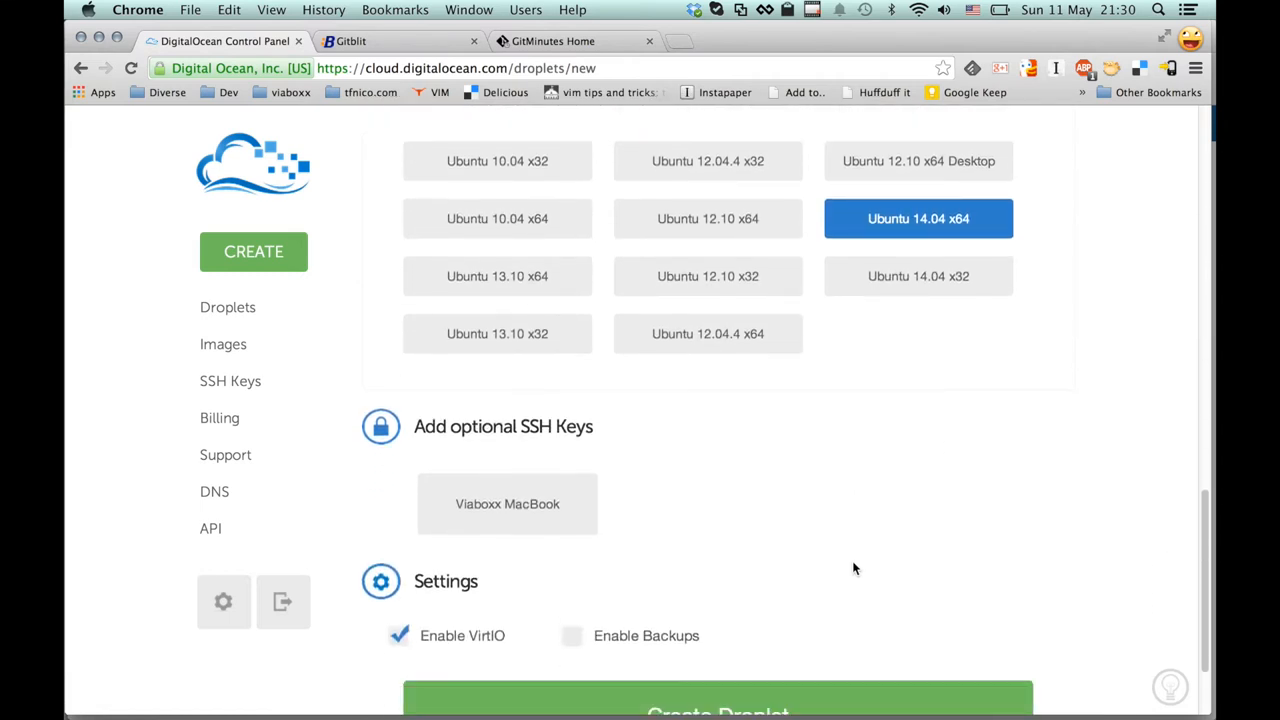
click(507, 503)
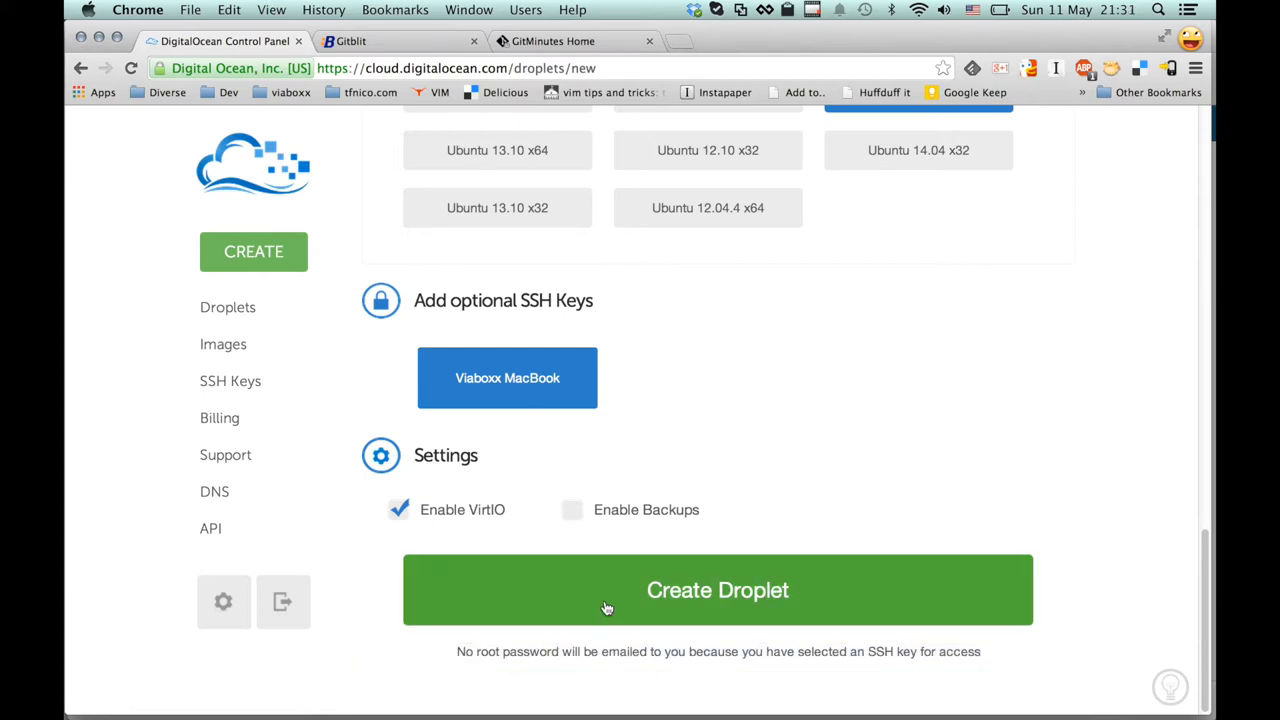
Submit the form to start creating the gitblit.gitminutes.com droplet.
click(717, 589)
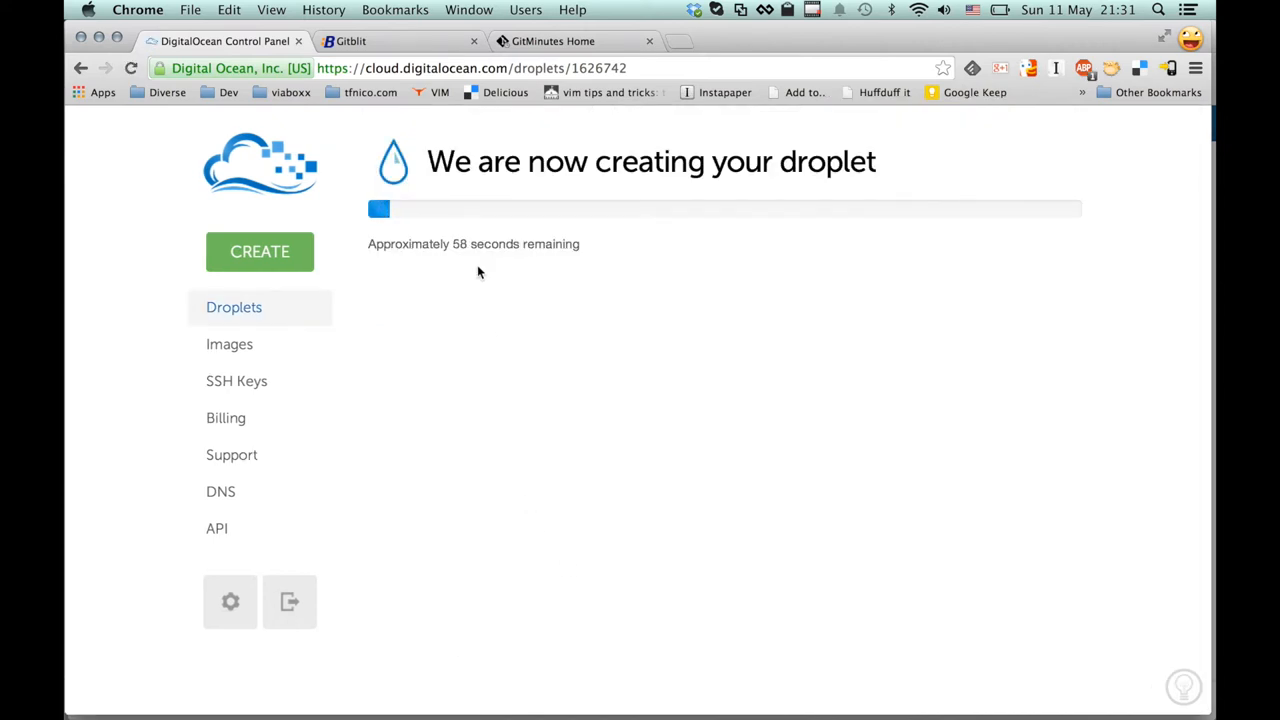
mouse_move(498, 291)
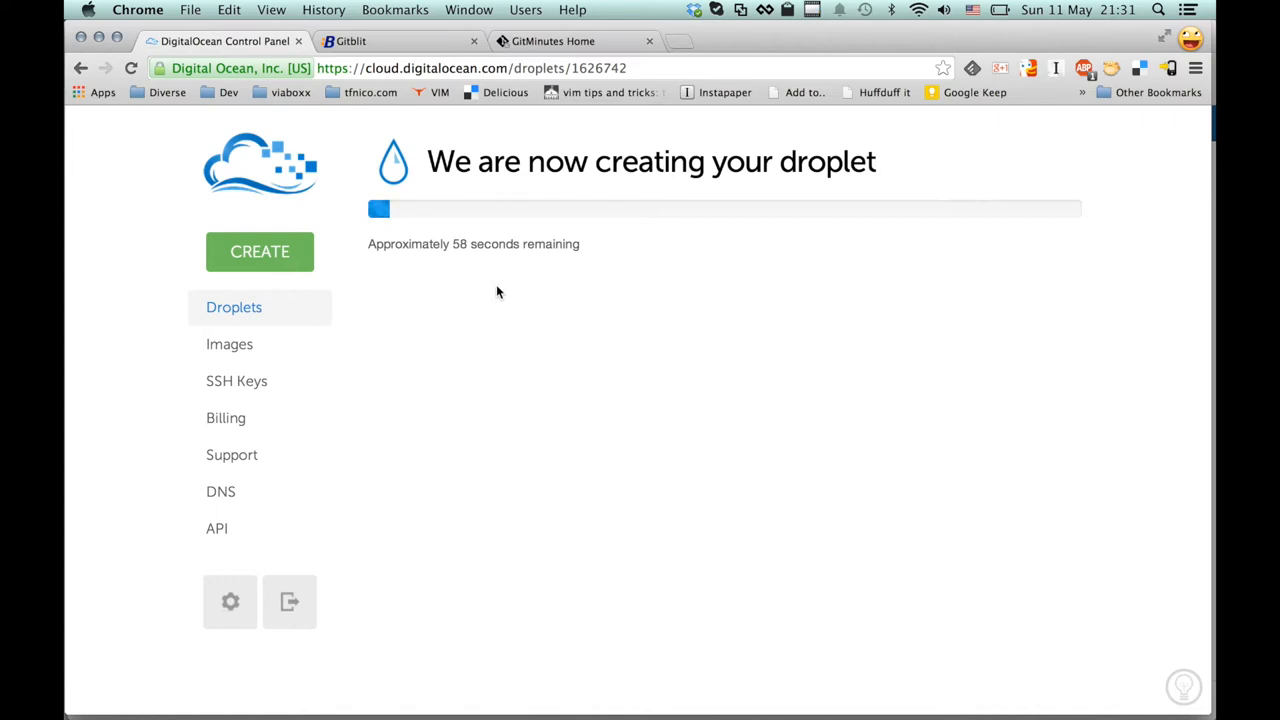
Switch to the Gitblit homepage and expand its documentation menu to reach the Gitblit GO entries.
click(395, 41)
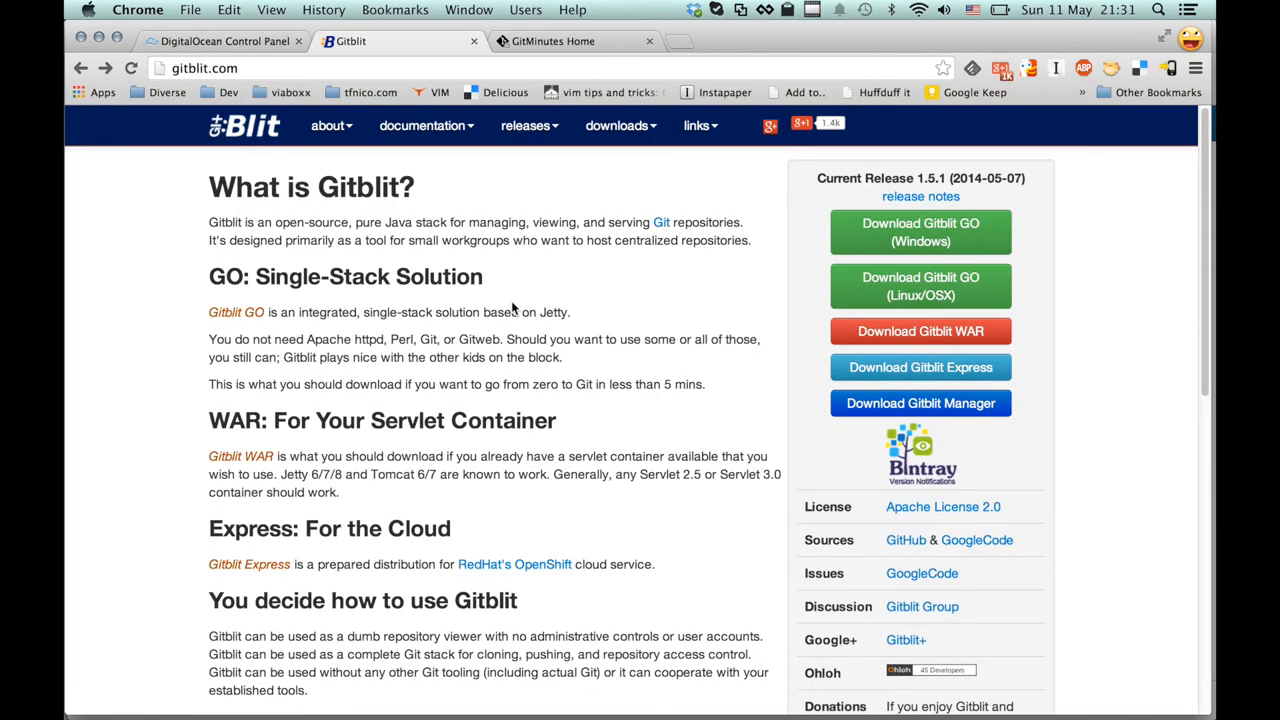
mouse_move(649, 292)
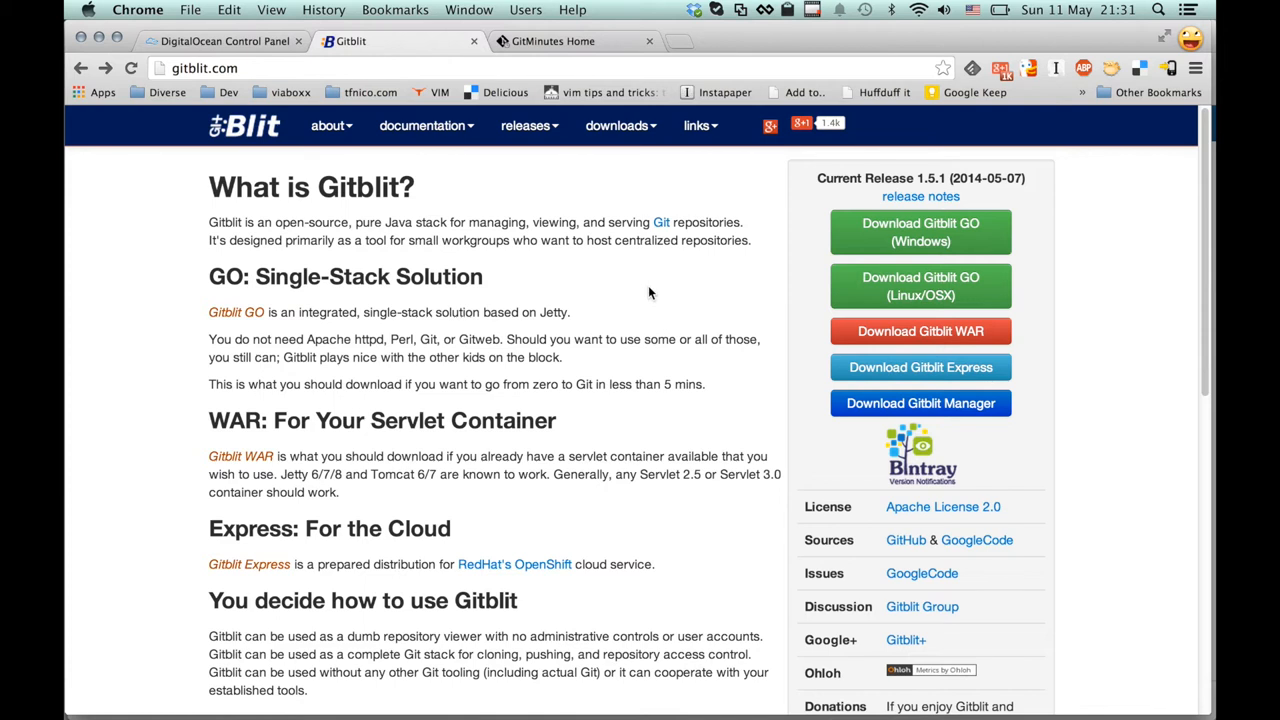
mouse_move(711, 378)
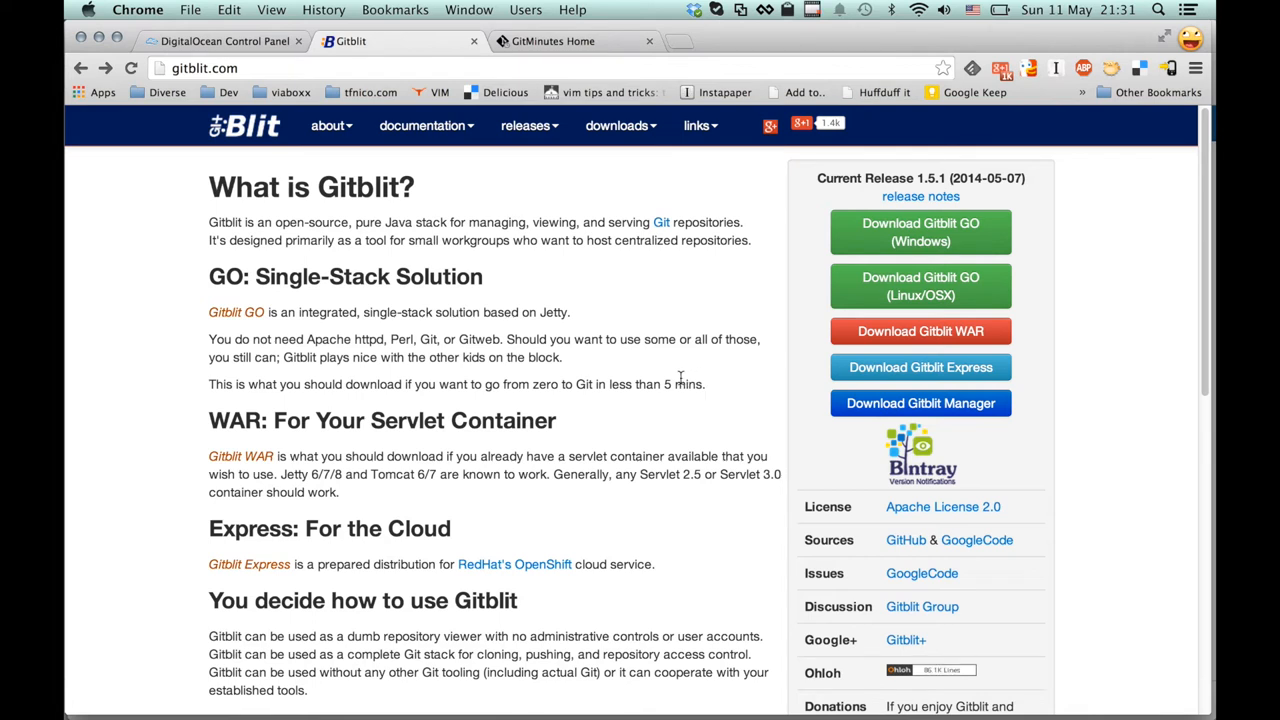
mouse_move(920, 286)
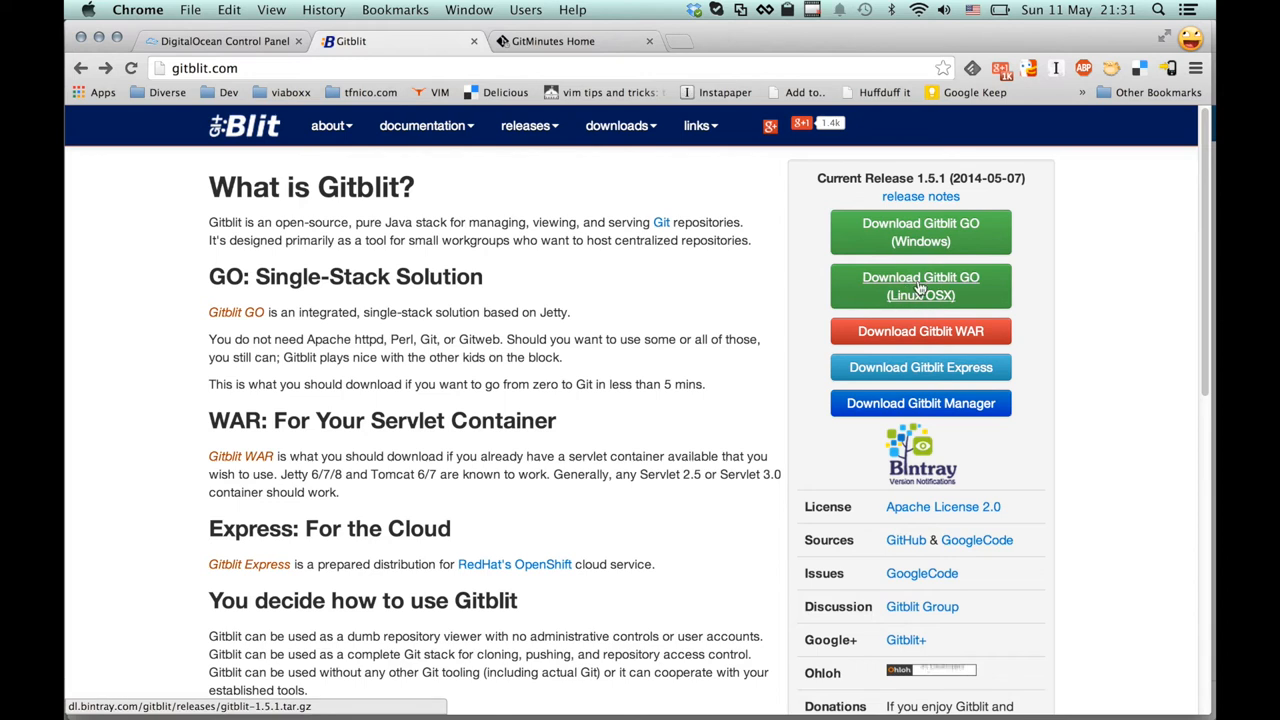
click(421, 125)
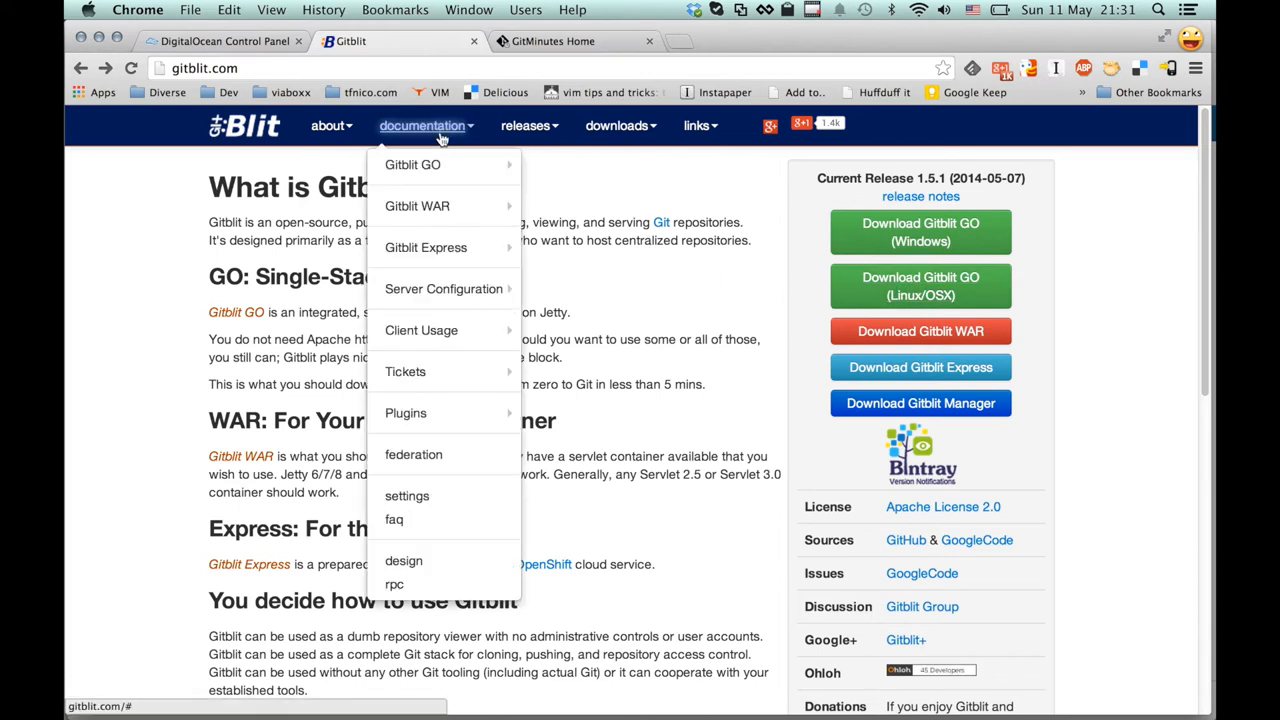
mouse_move(412, 165)
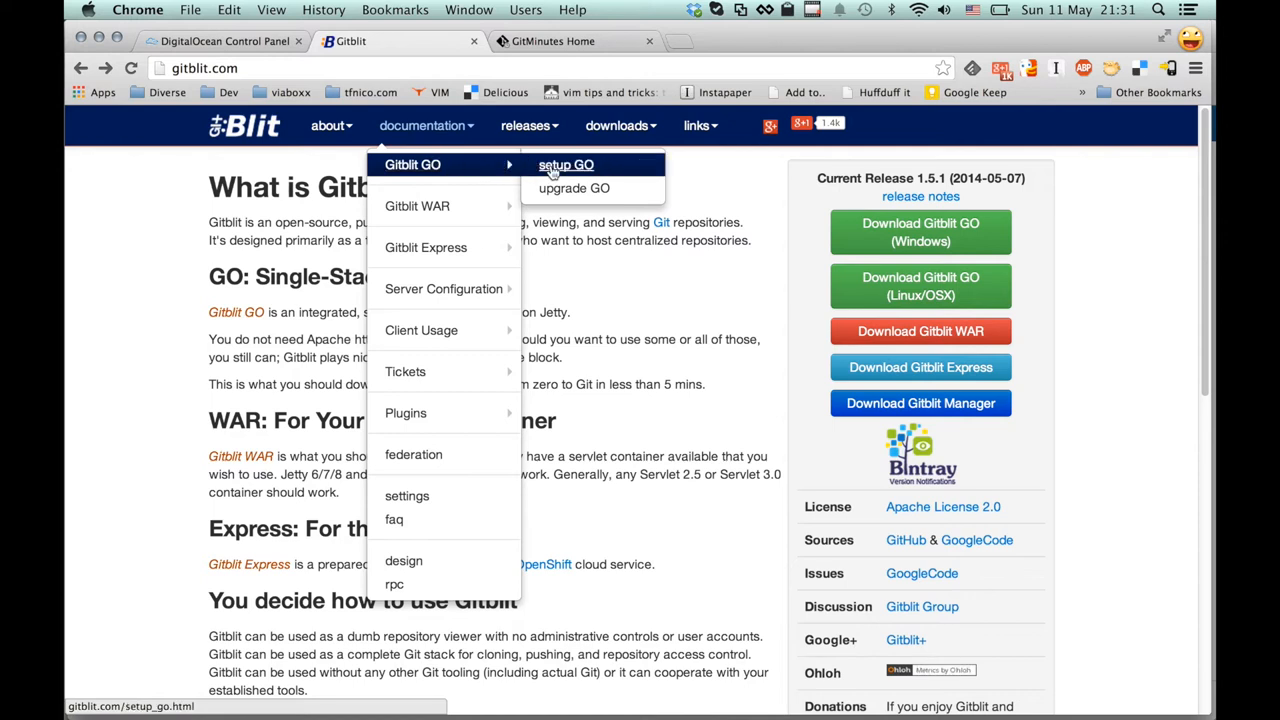
click(565, 165)
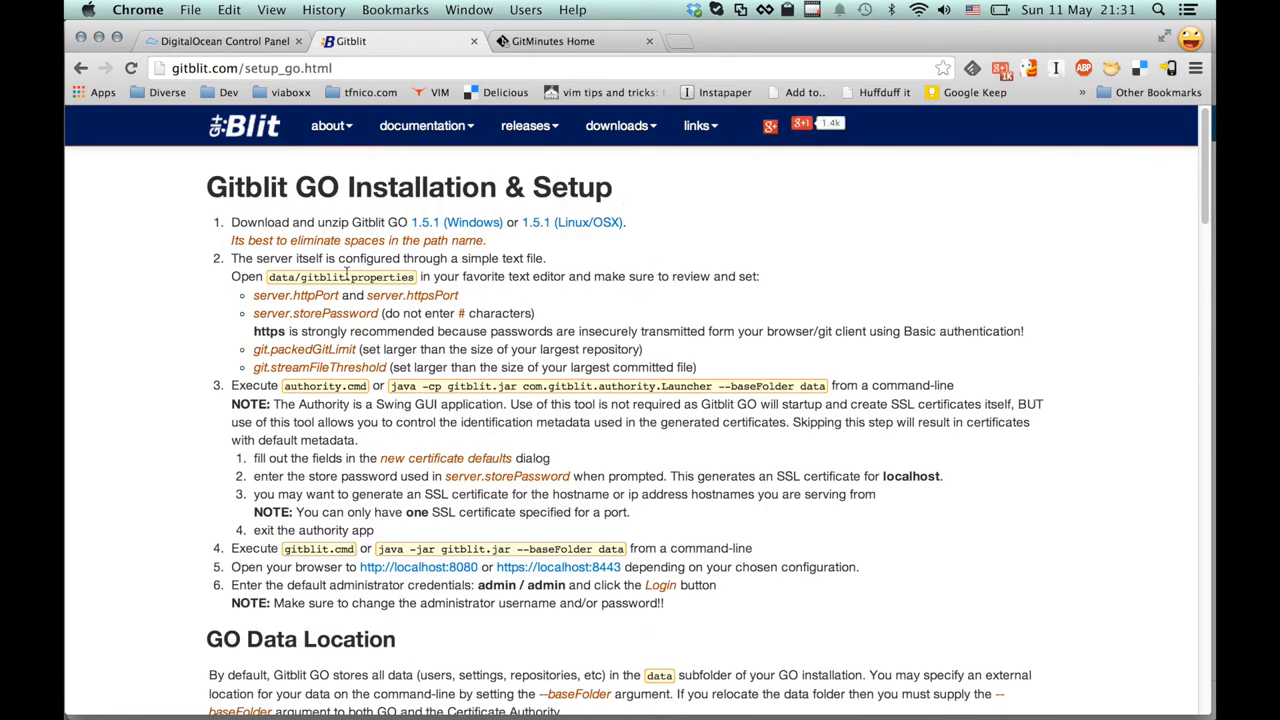
mouse_move(307, 237)
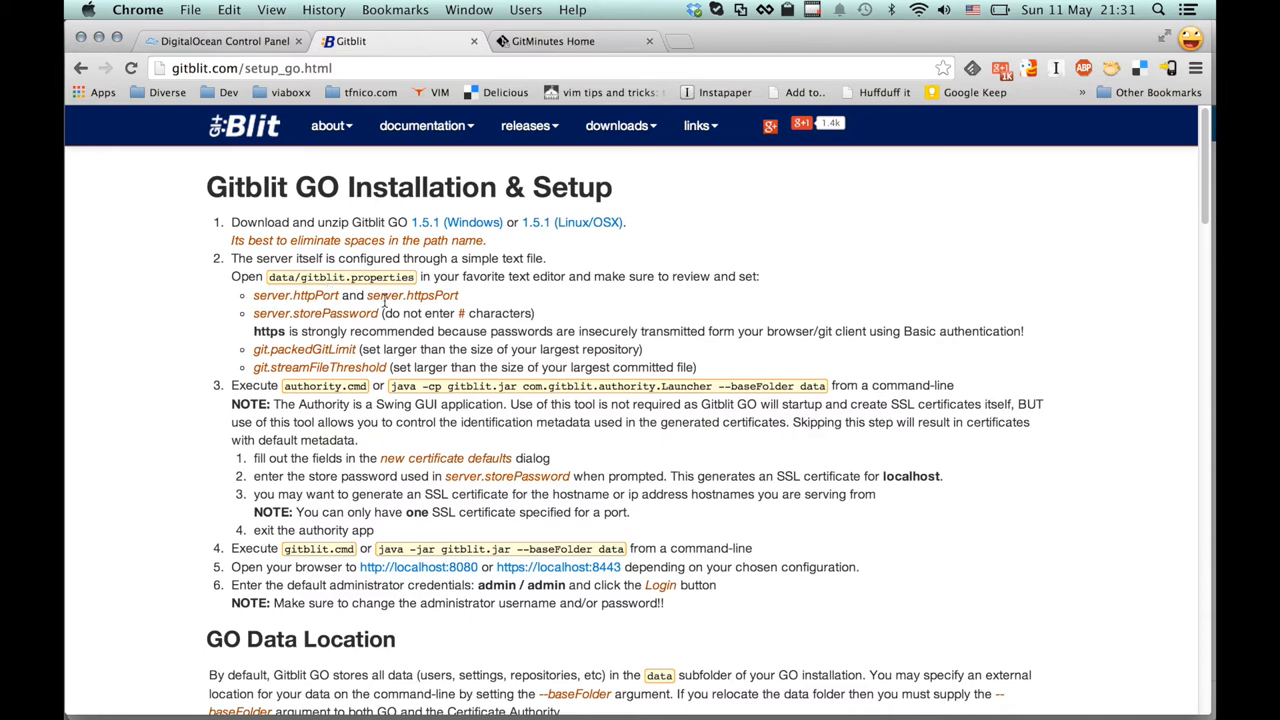
mouse_move(352, 318)
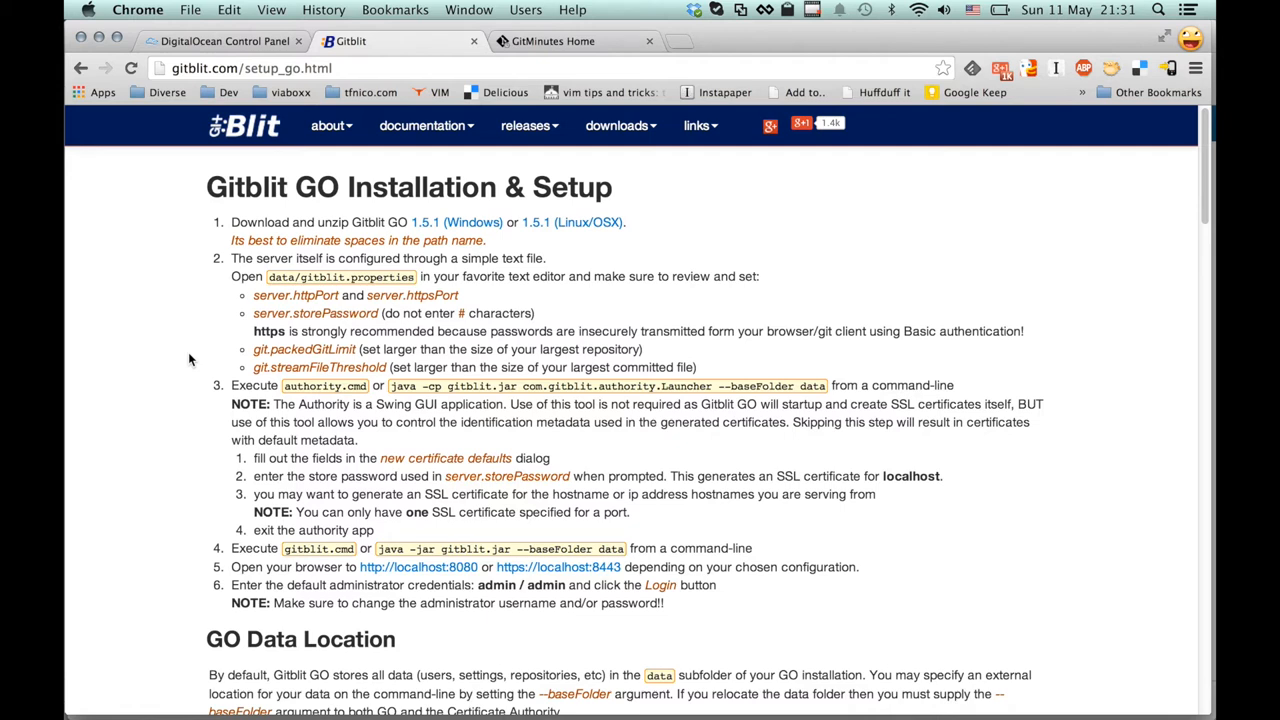
mouse_move(322, 316)
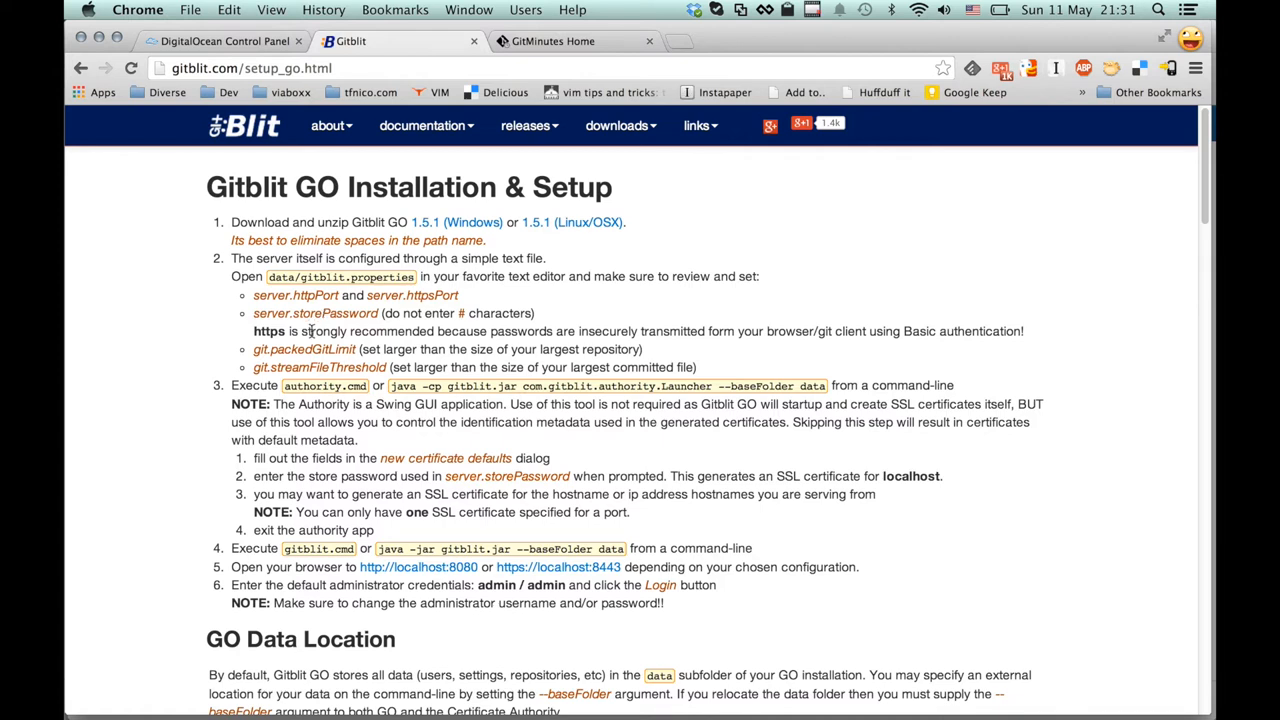
mouse_move(330, 380)
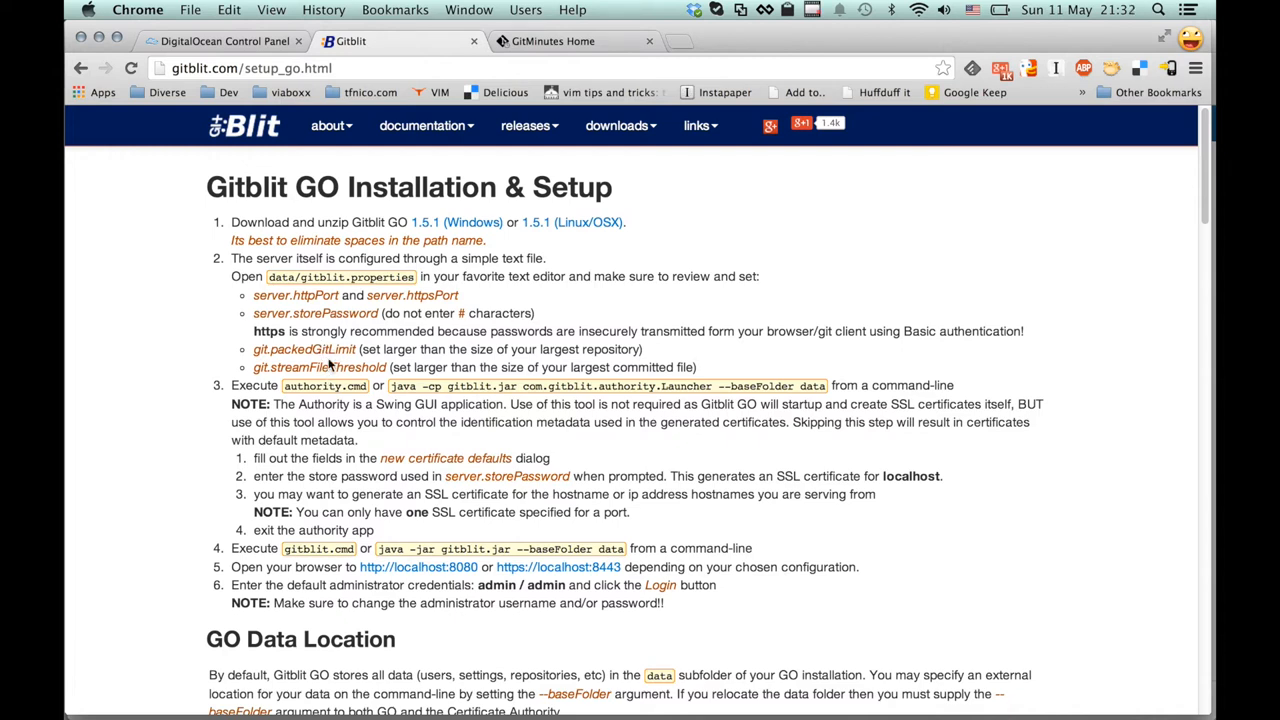
mouse_move(238, 385)
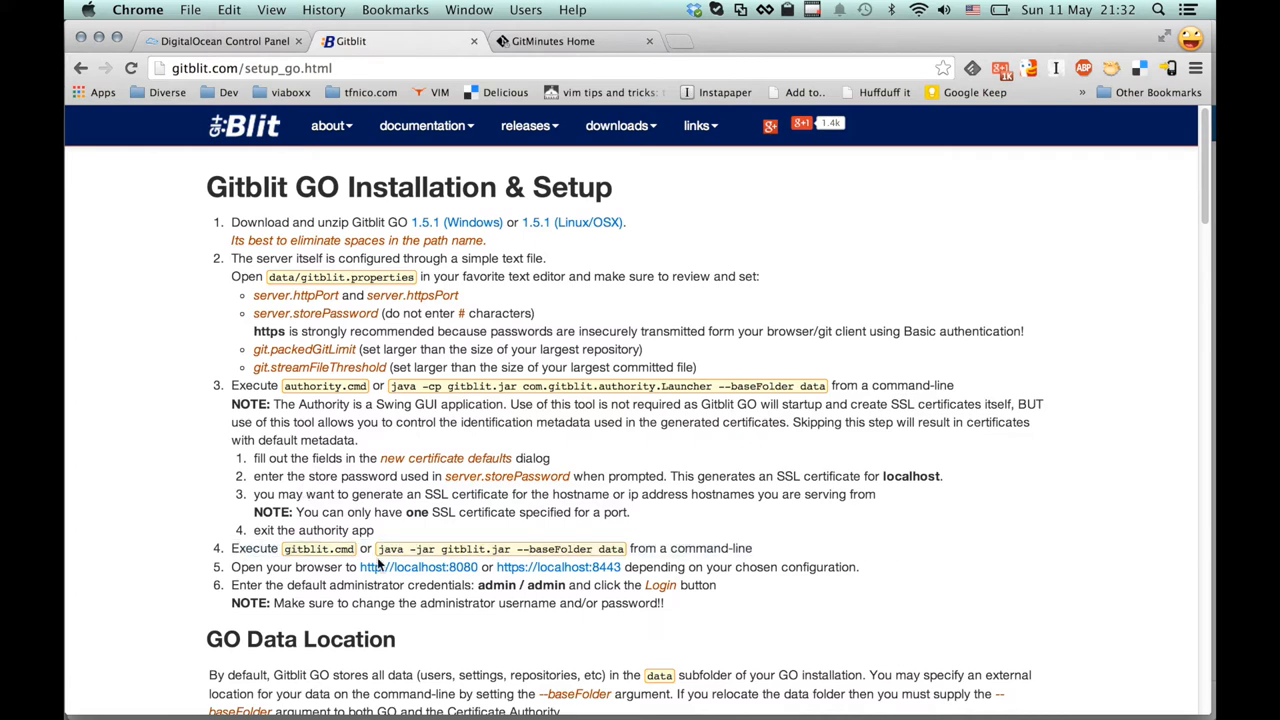
Return to the DigitalOcean tab to watch the gitblit droplet finish provisioning.
click(220, 41)
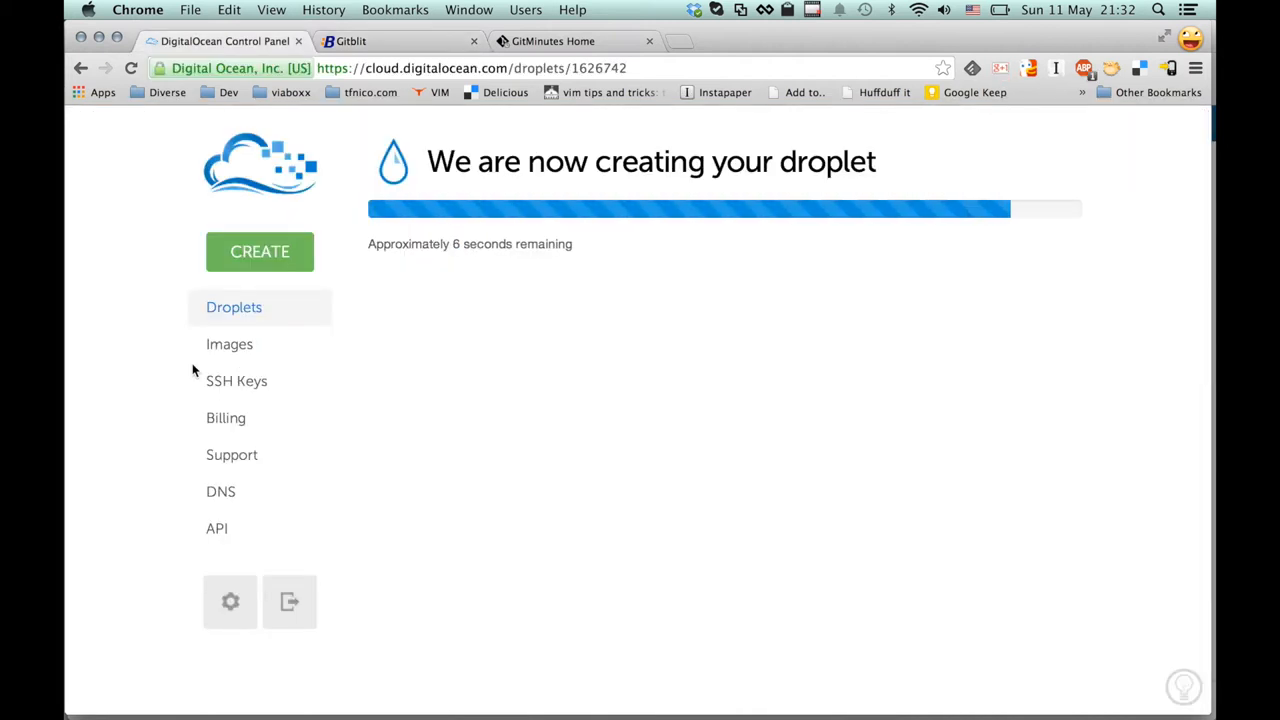
mouse_move(575, 388)
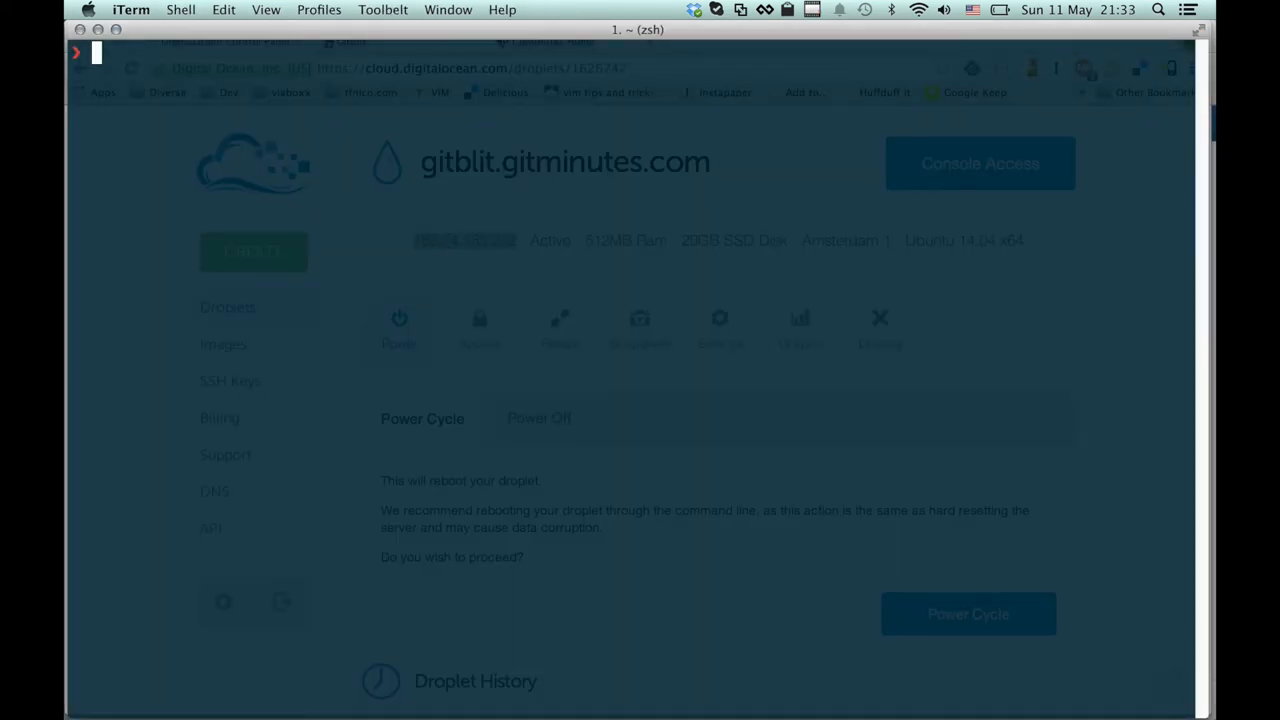
SSH into the droplet as root at 185.14.185.232, accepting the host key.
text(ssh root@185.14.185.232)
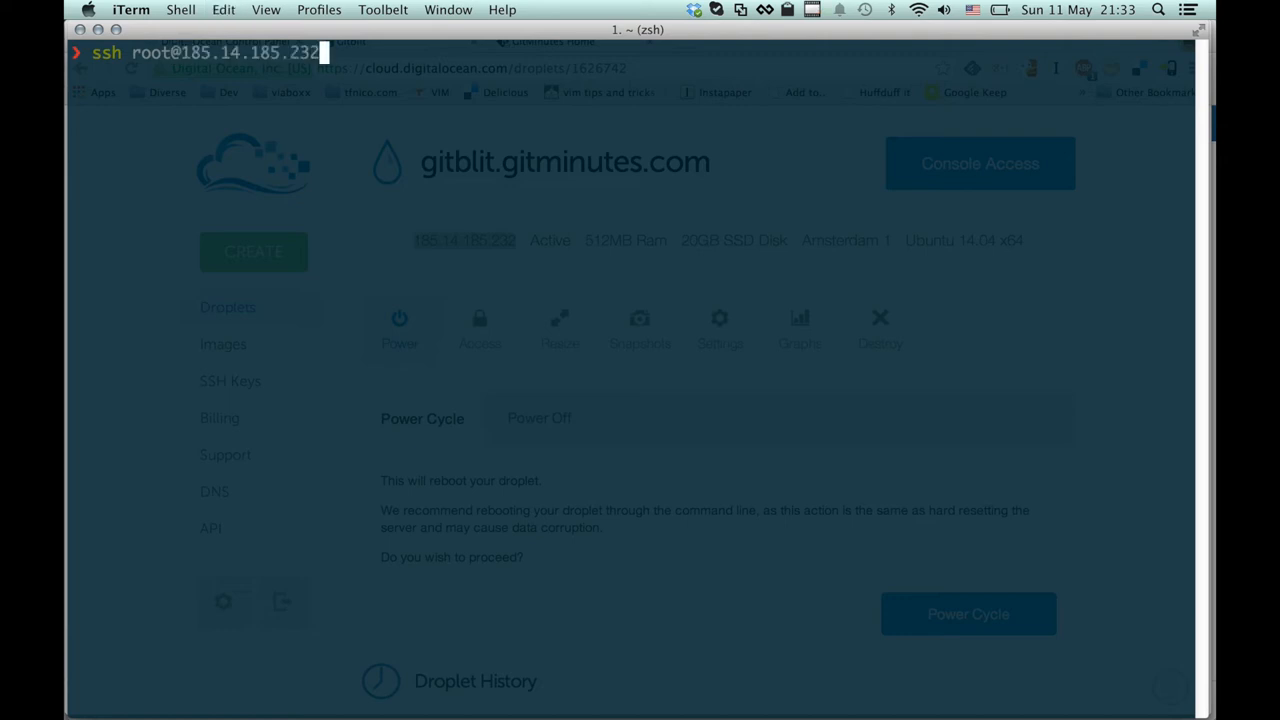
key(Return)
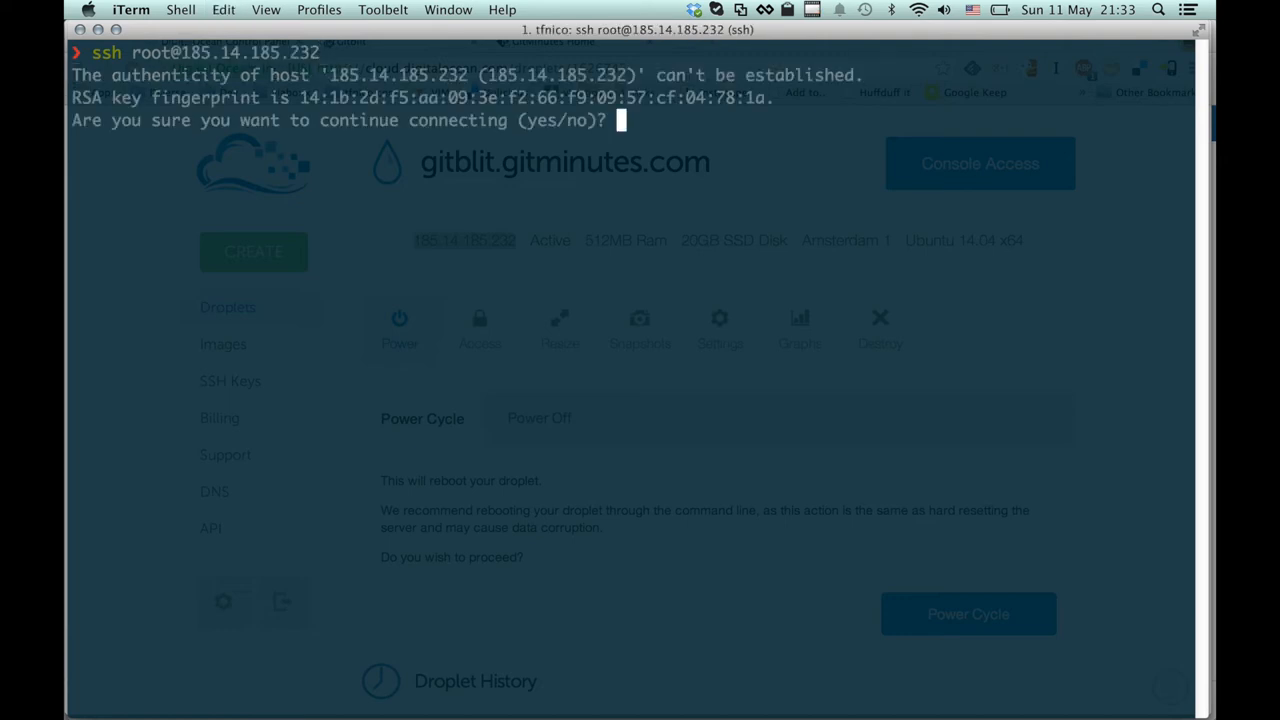
text(yes)
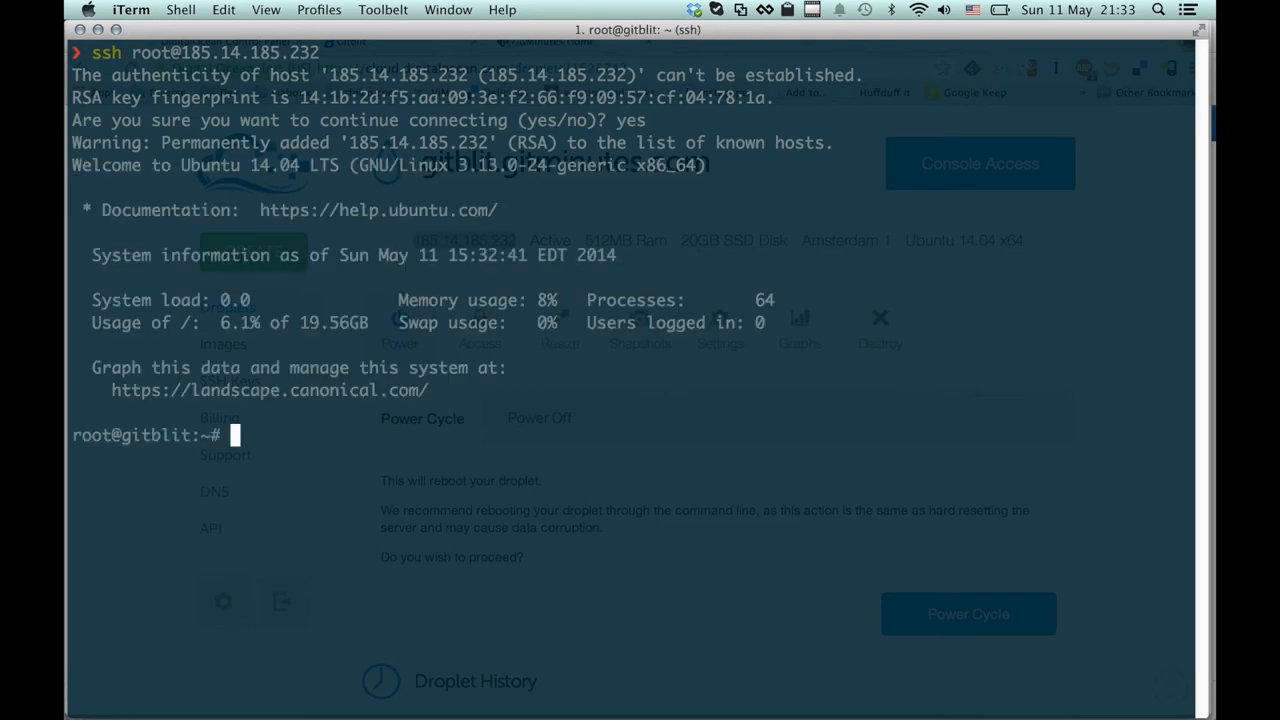
Install the Java runtime with apt-get install openjdk-7-jre.
text(apt-get install ope)
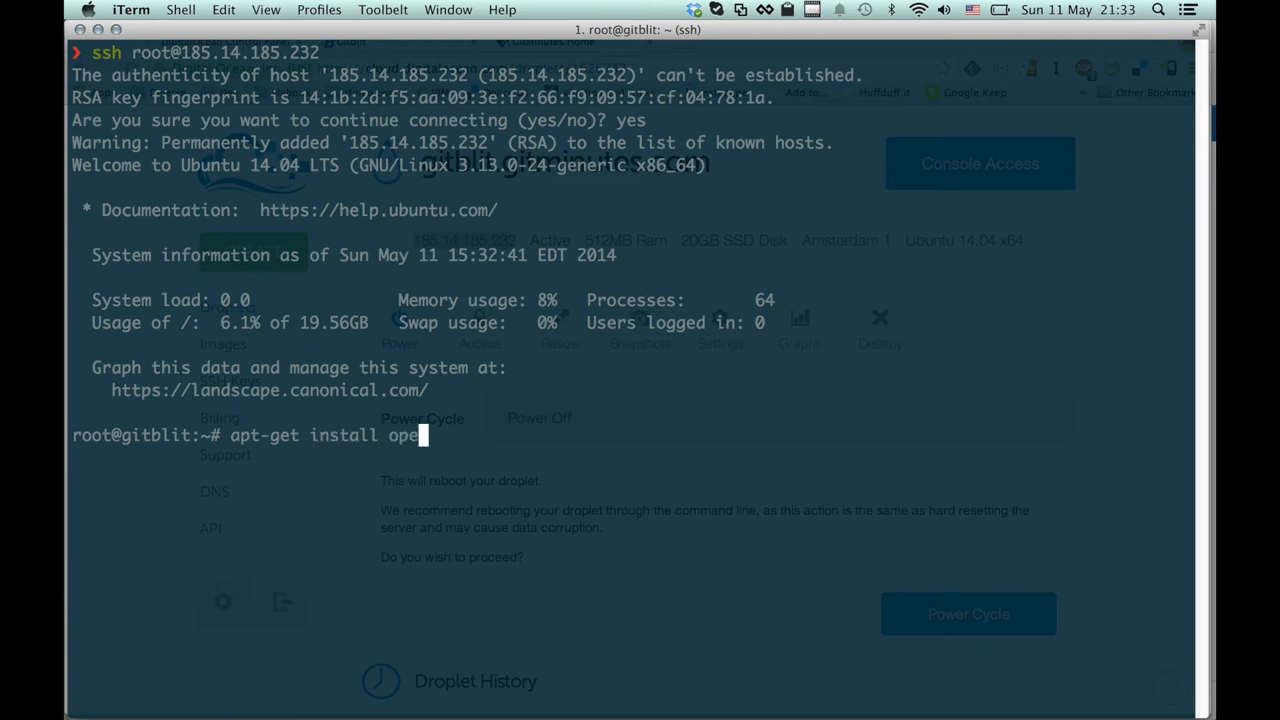
text(njdk-7-)
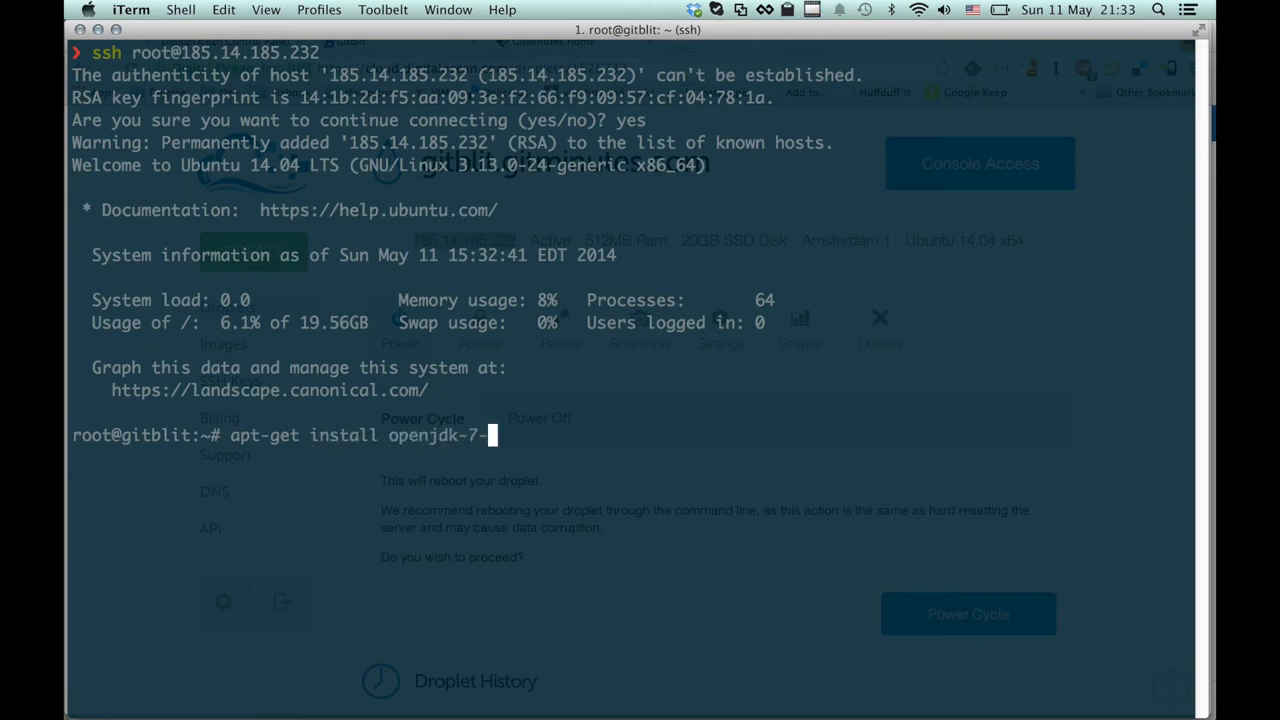
key(Return)
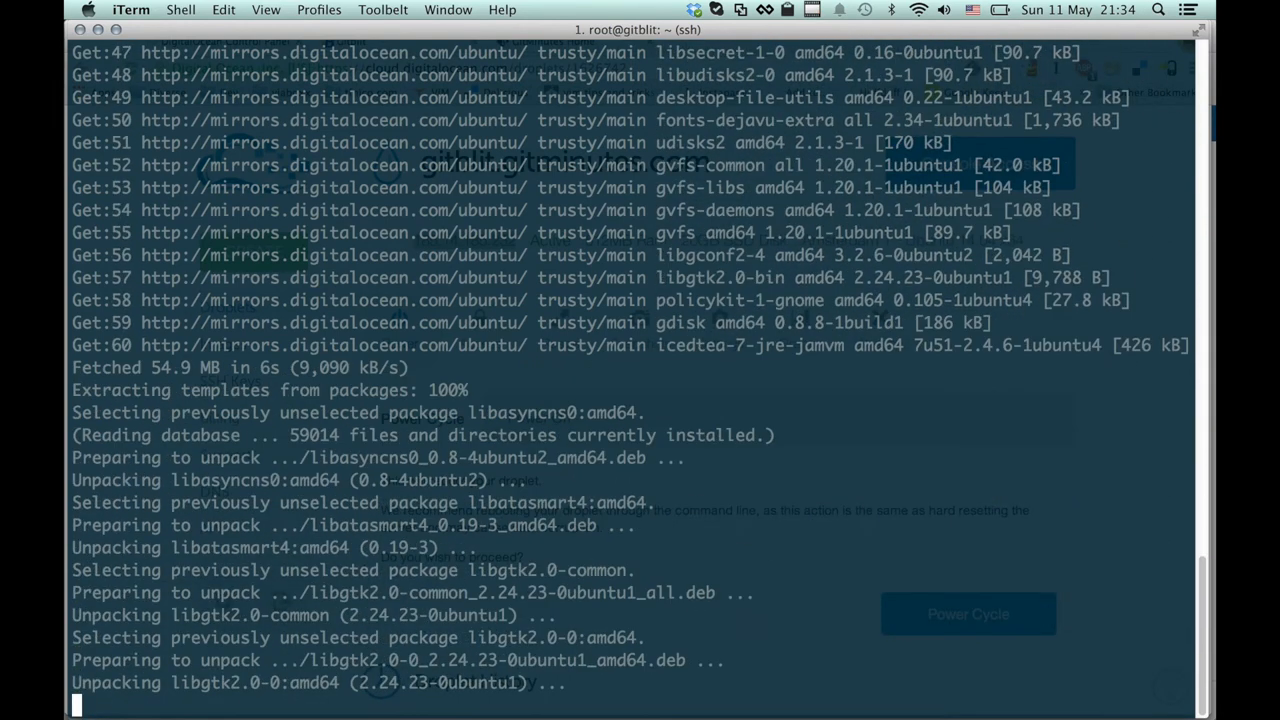
scroll(down, 3)
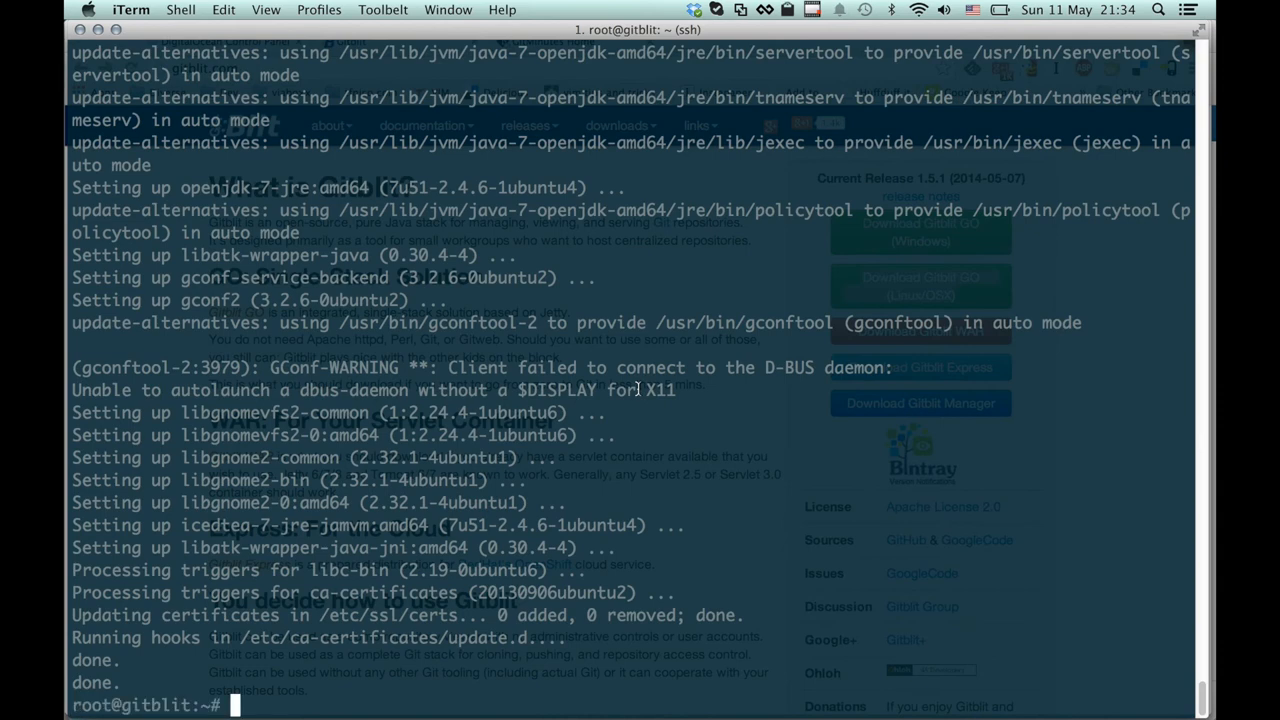
Download gitblit-1.5.1.tar.gz from bintray with wget and extract it with tar xvfz.
text(wget http://dl.bintray.com/gitblit/releases/gitblit-1.5.1.tar.gz)
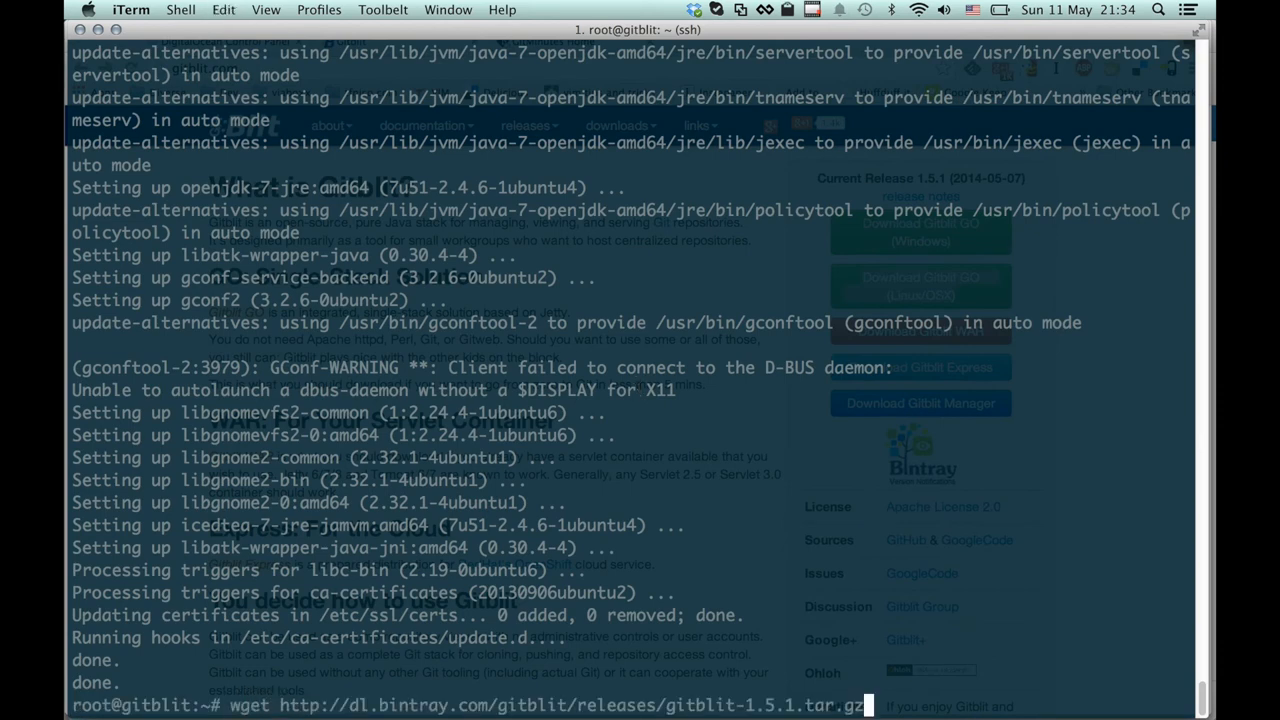
key(Return)
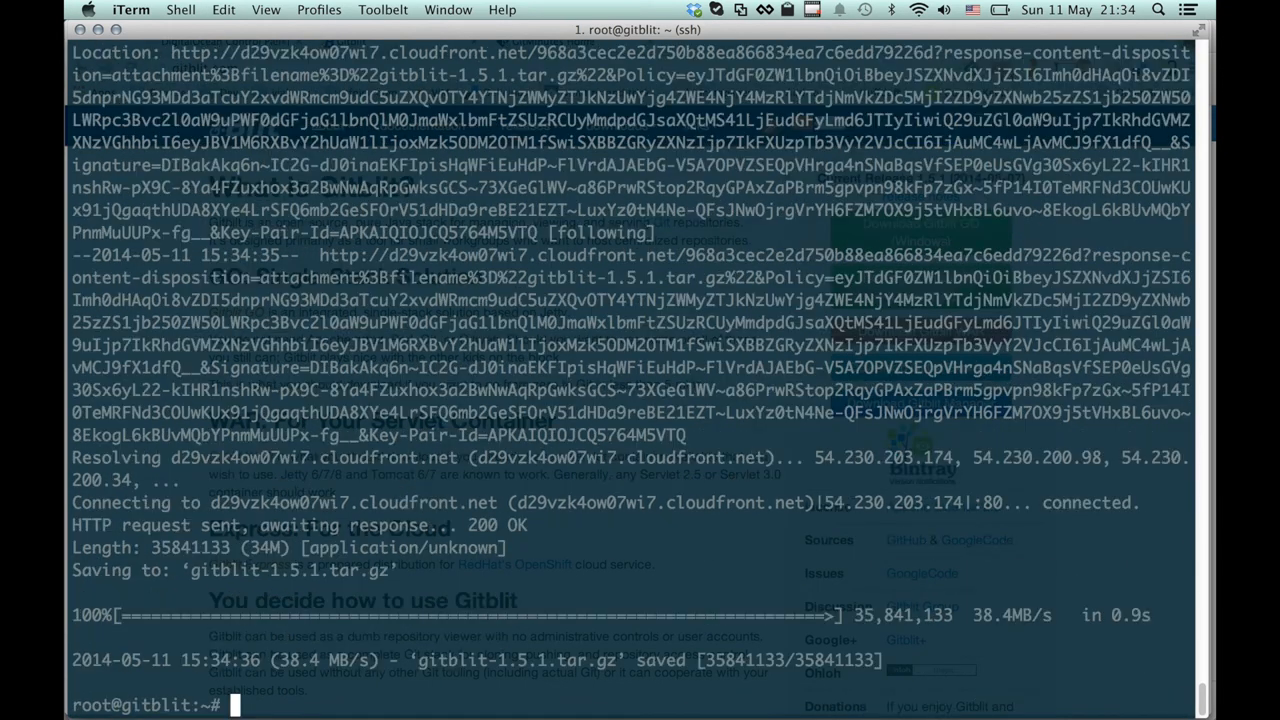
text(tar xvfz)
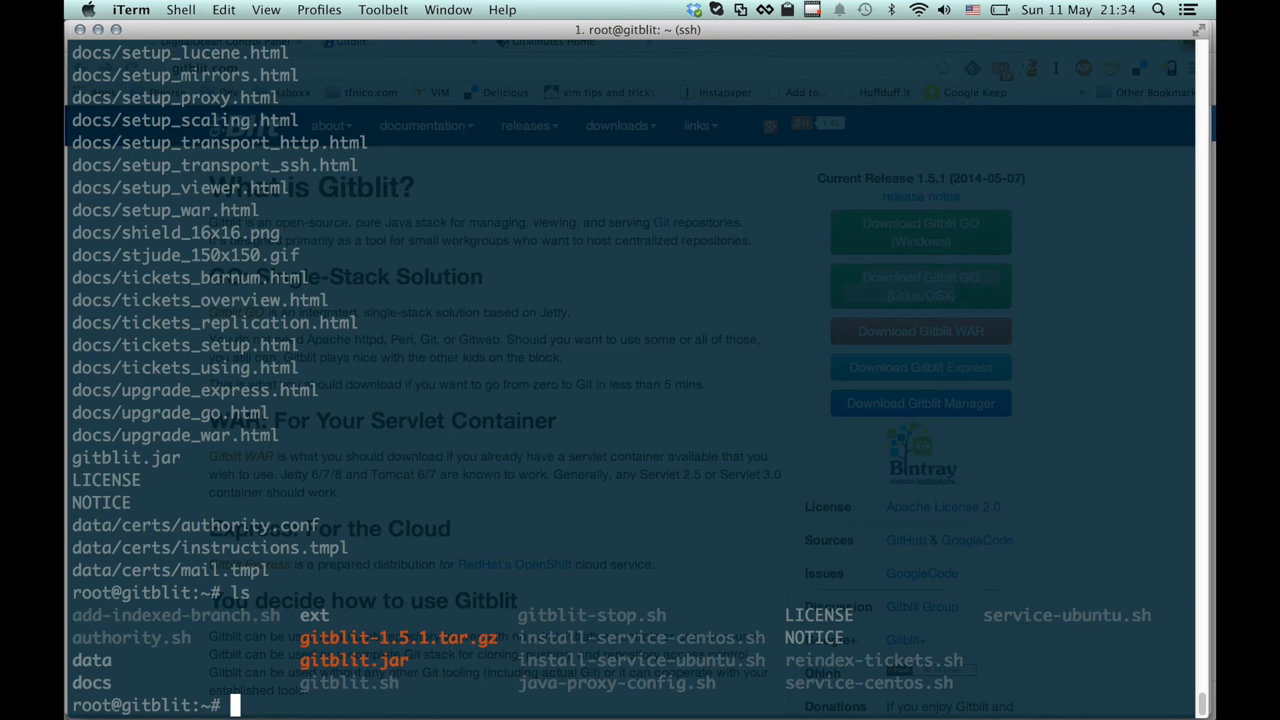
text(vim dat)
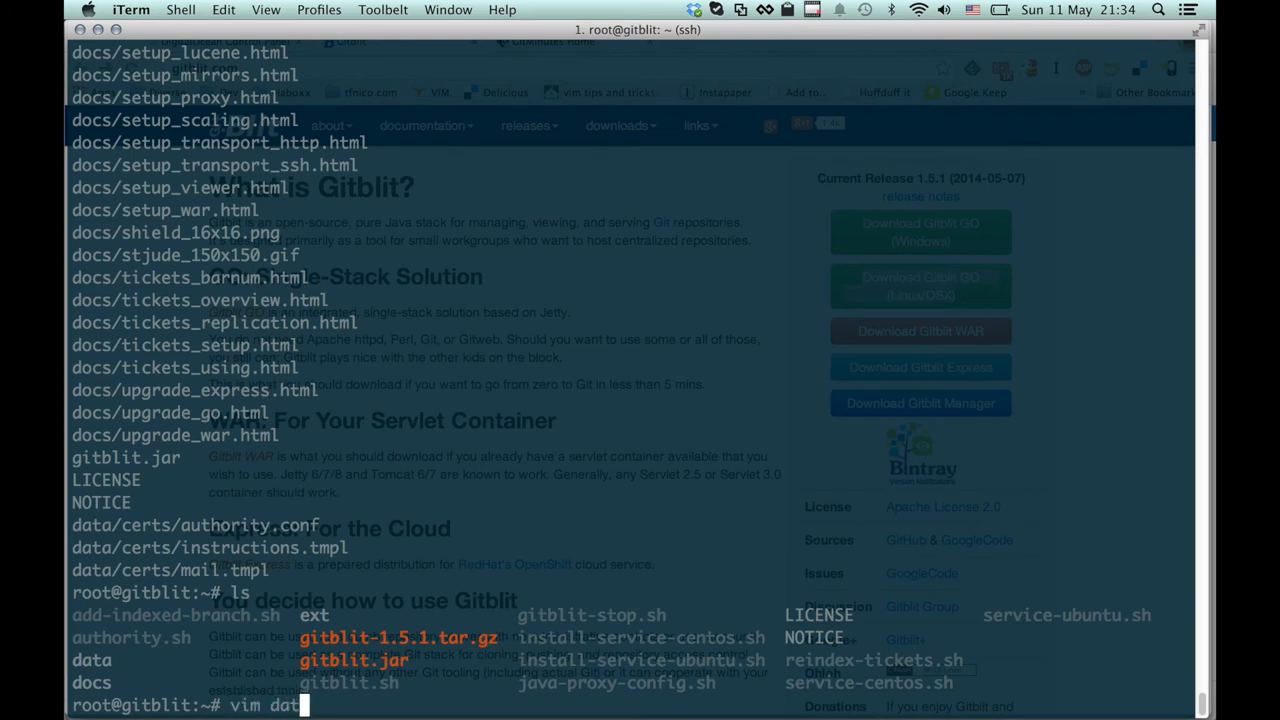
text(a/git)
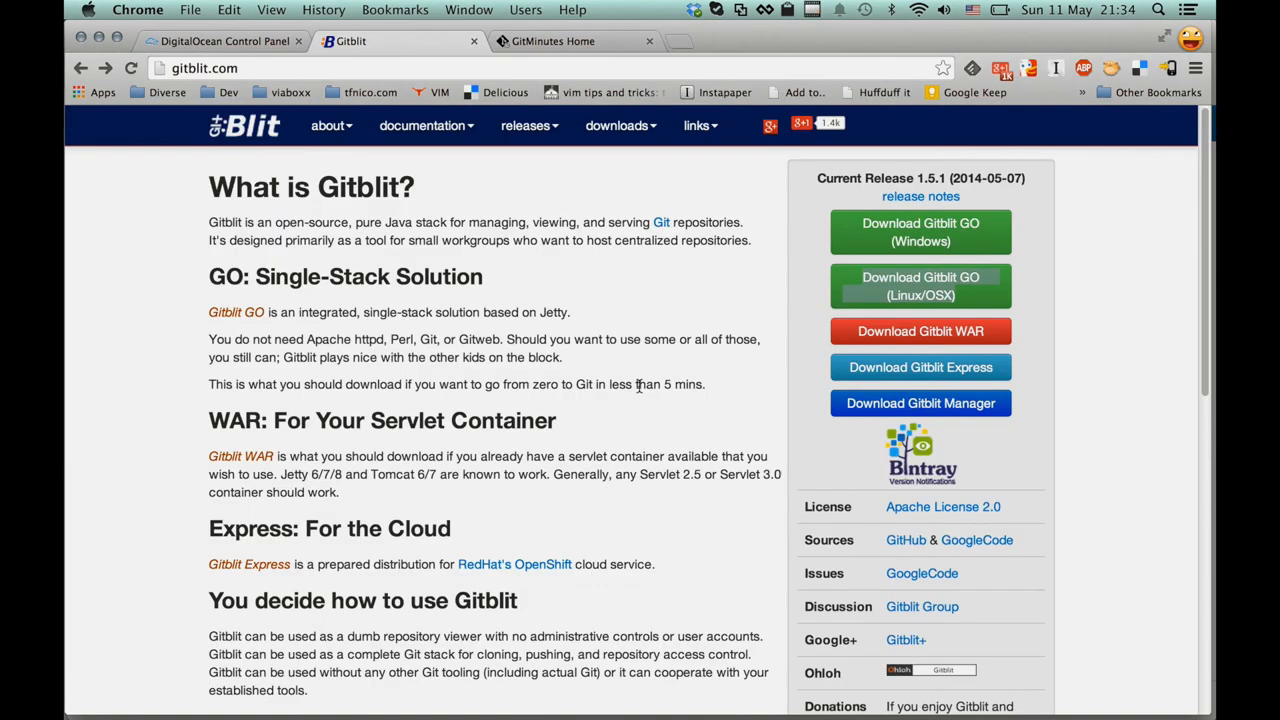
Reopen the Gitblit GO setup instructions (setup_go.html) in Chrome.
click(920, 232)
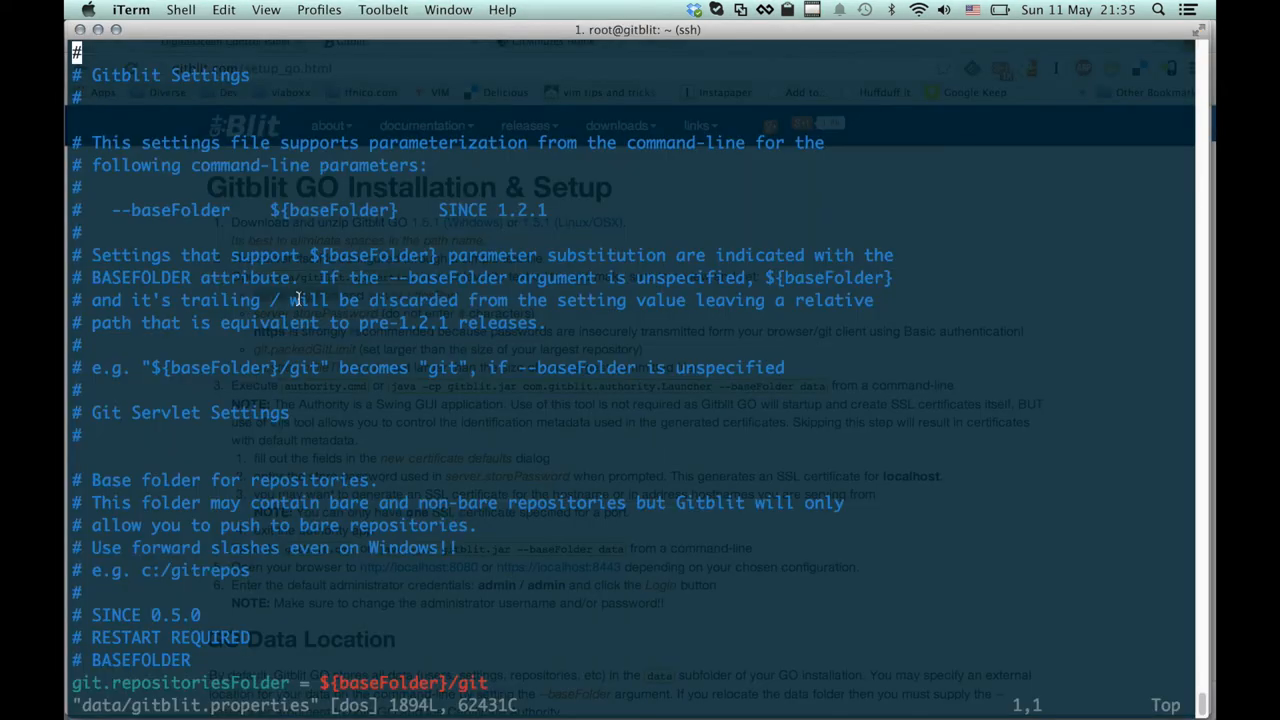
scroll(down, 3)
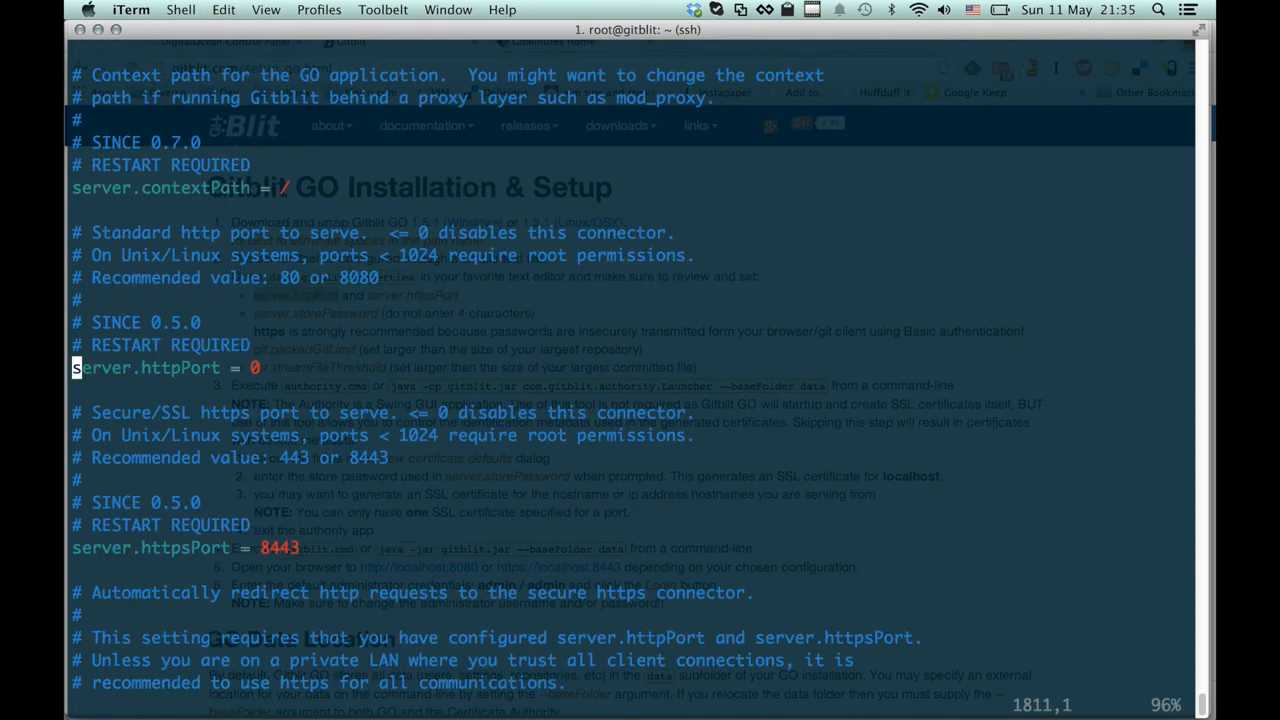
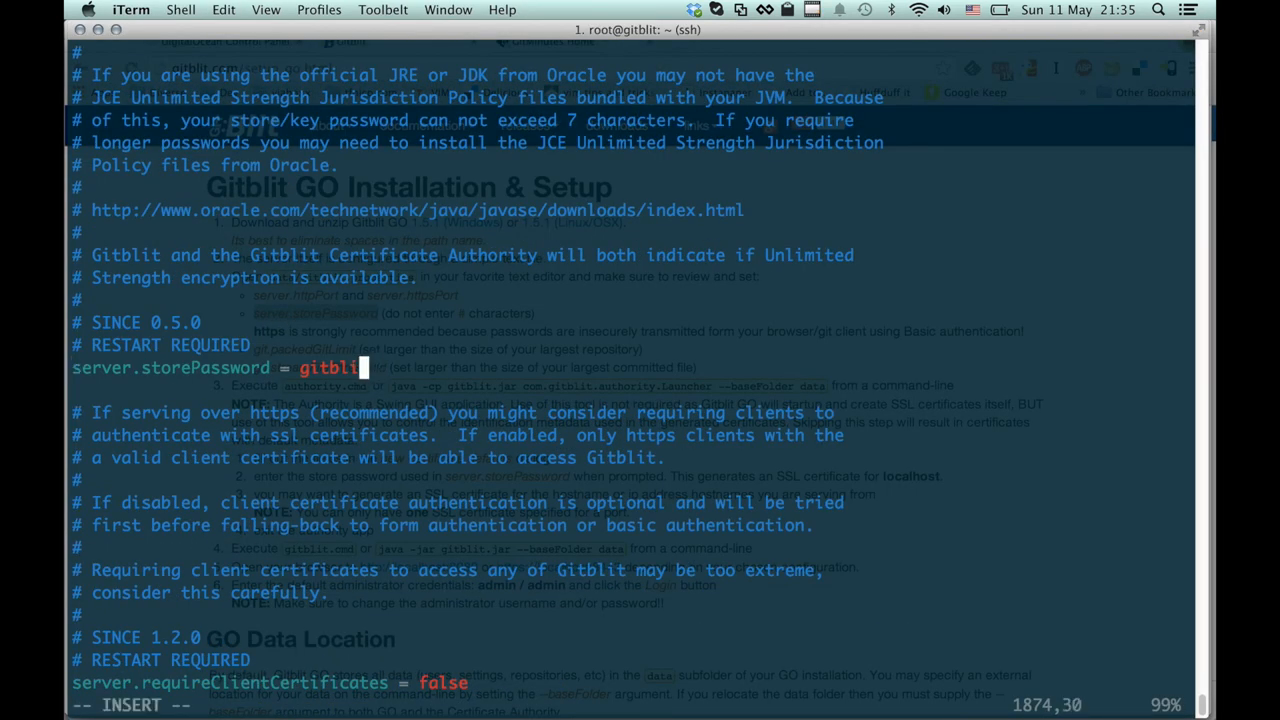
key(backspace)
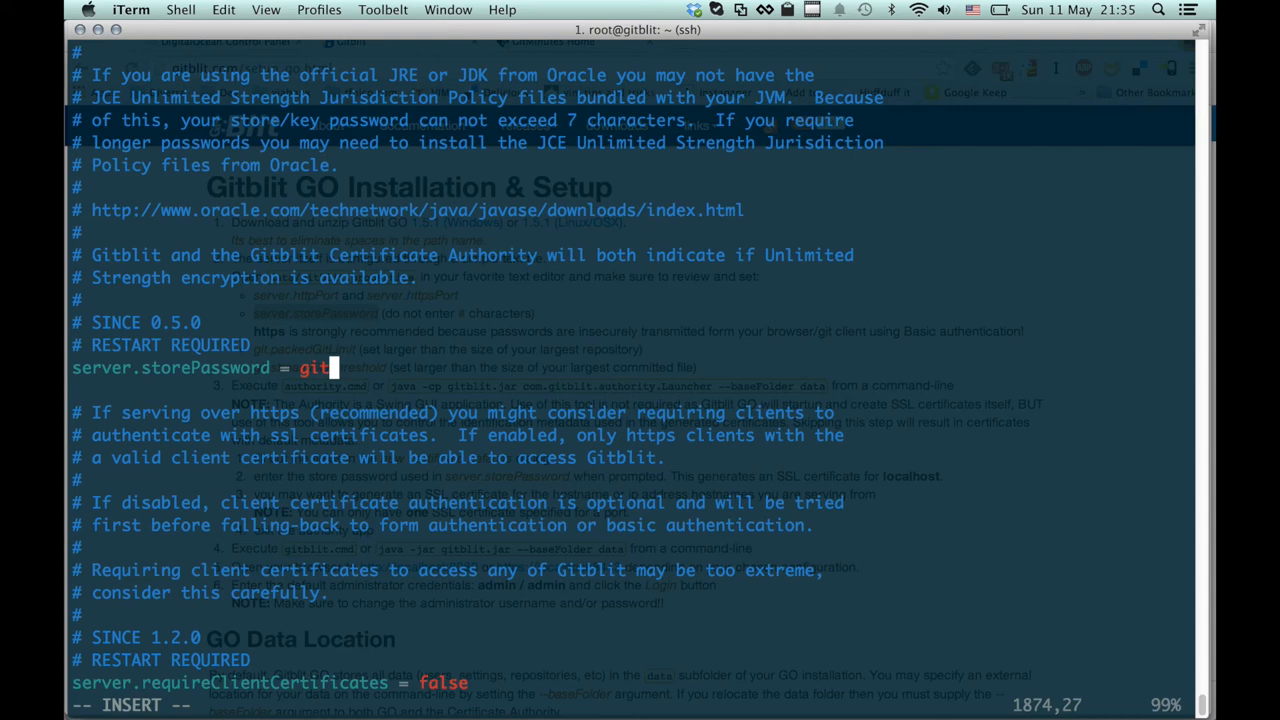
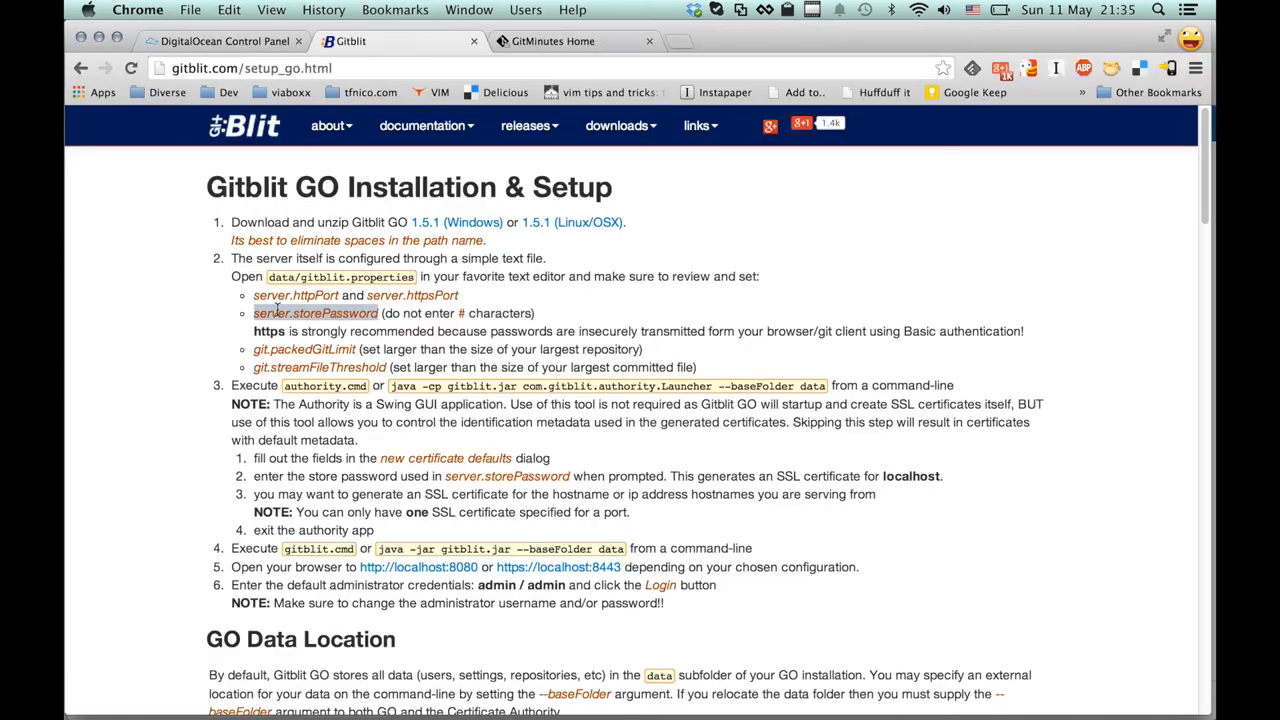
mouse_move(252, 349)
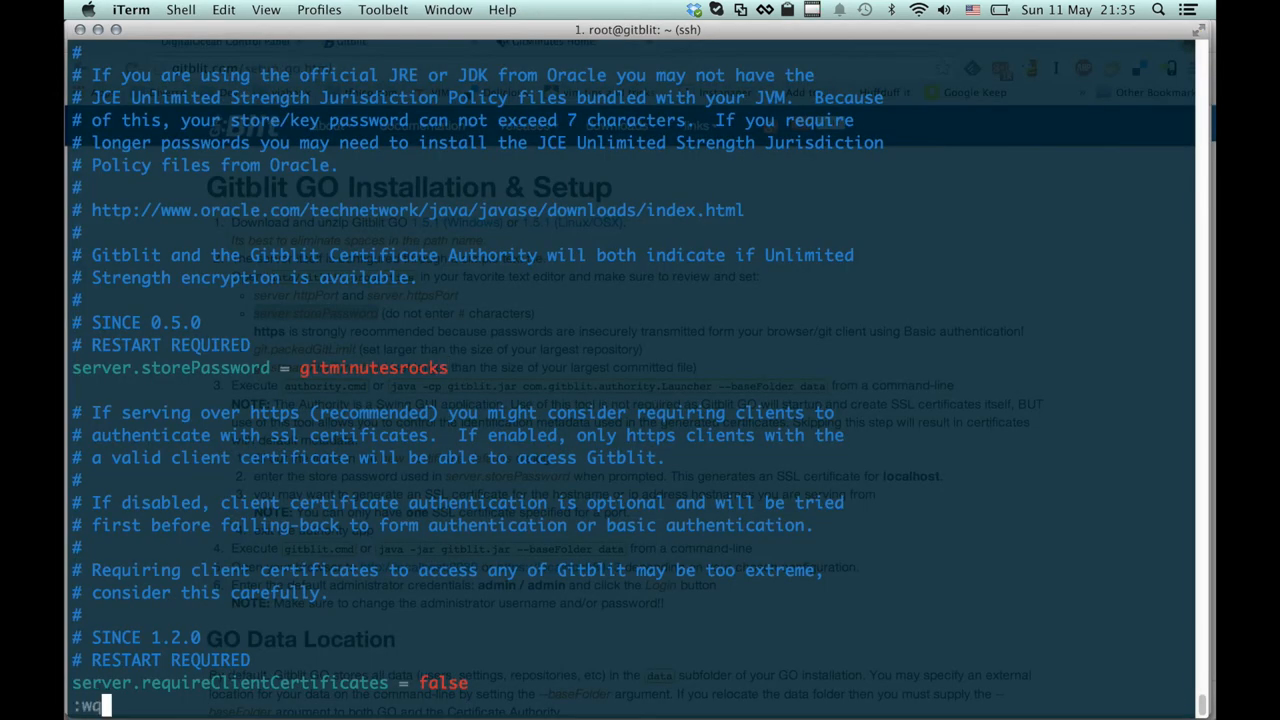
key(Return)
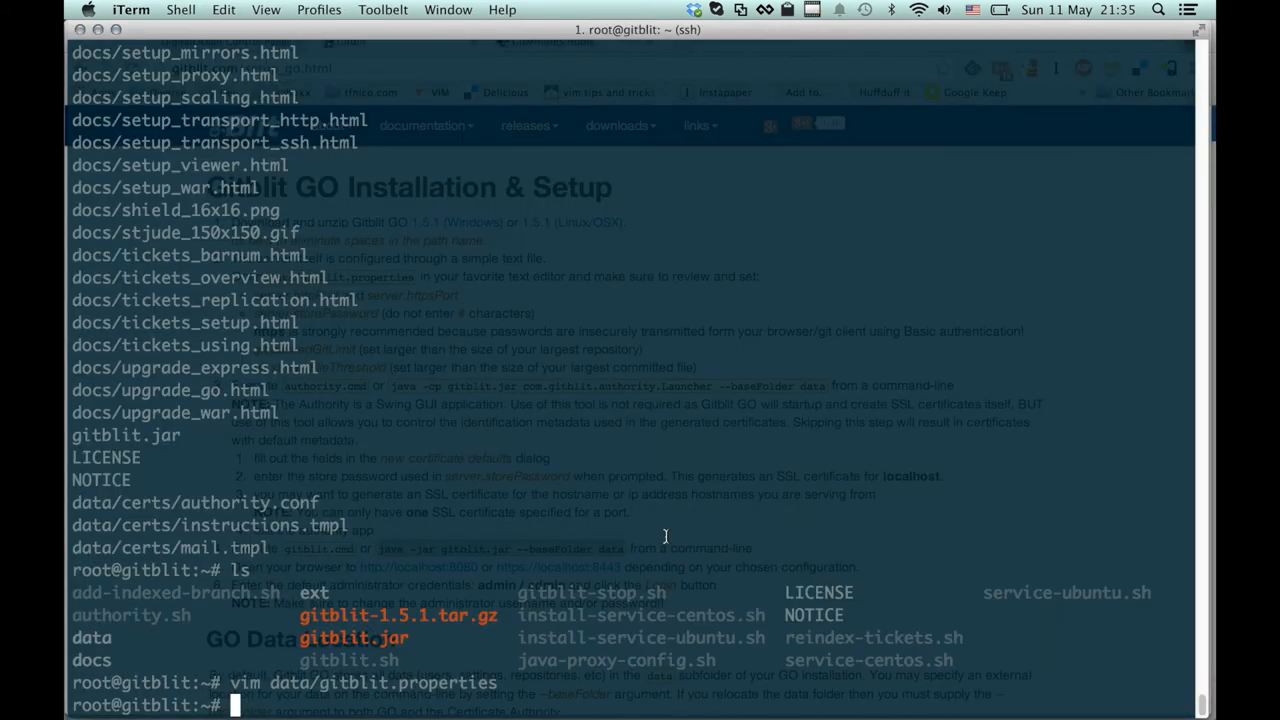
Launch Gitblit with java -jar gitblit.jar --baseFolder data and review the startup log.
text(java -jar gitblit.jar --baseFolder data)
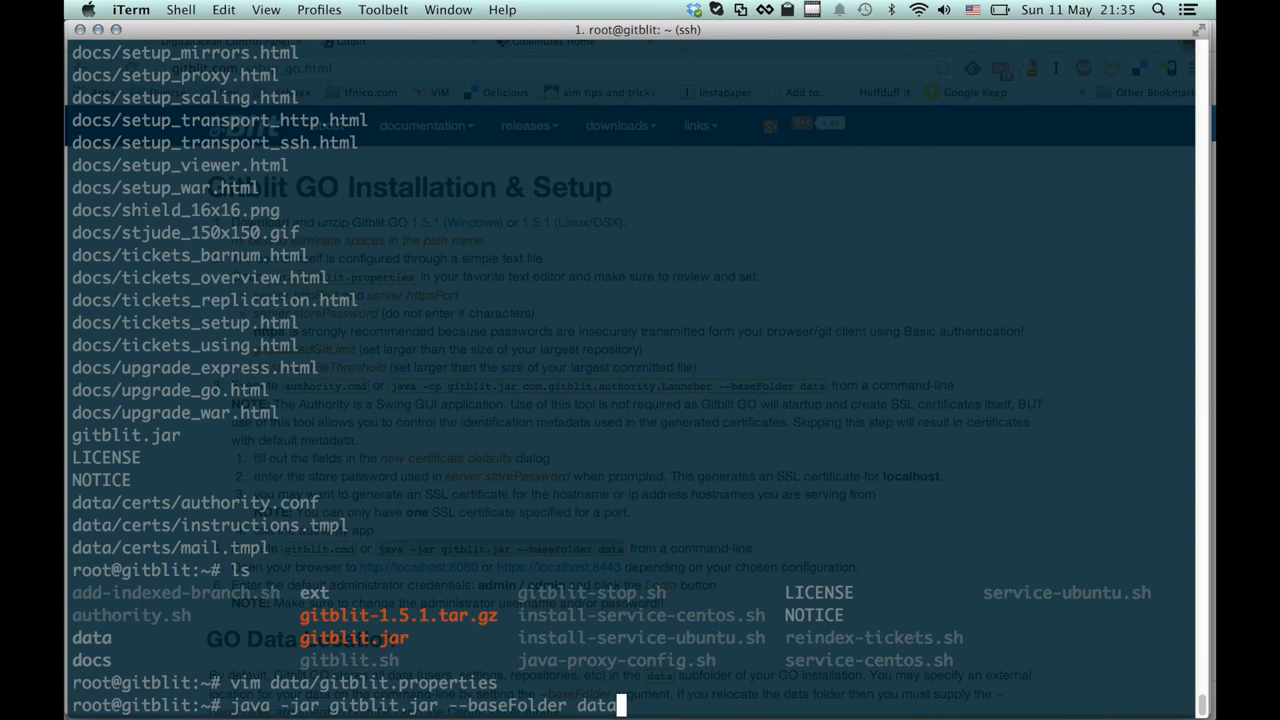
key(Return)
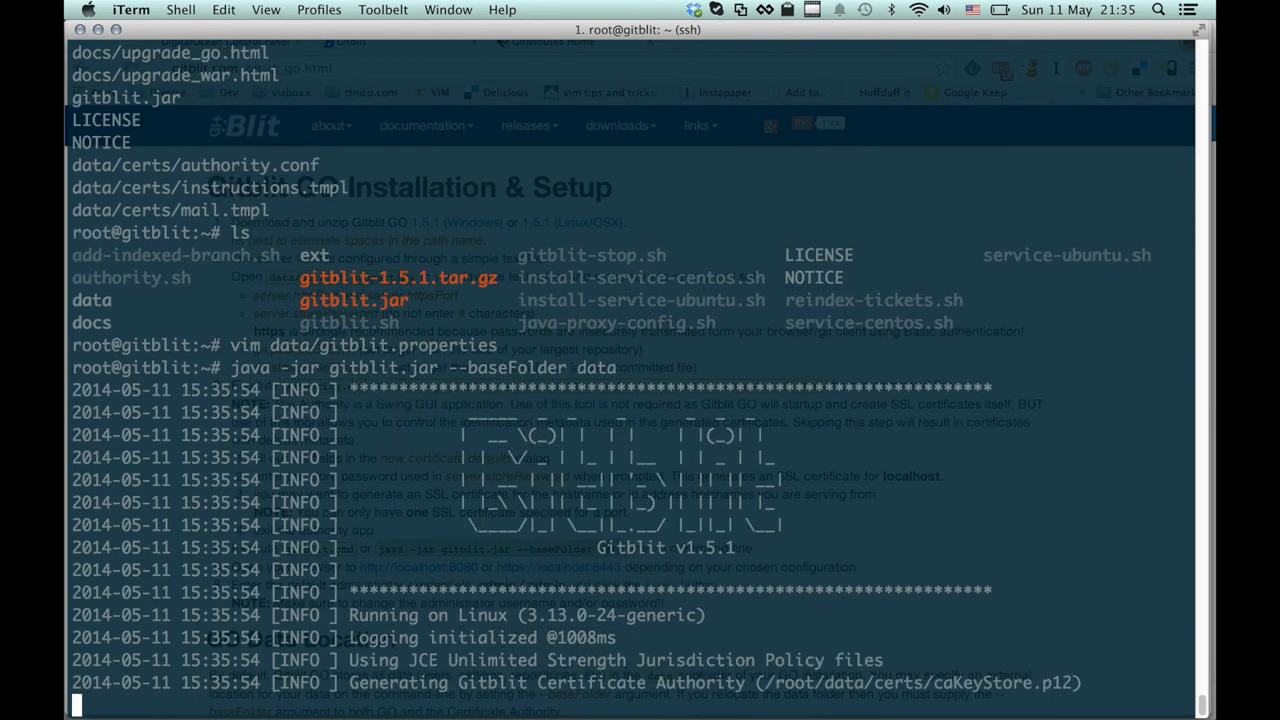
scroll(down, 3)
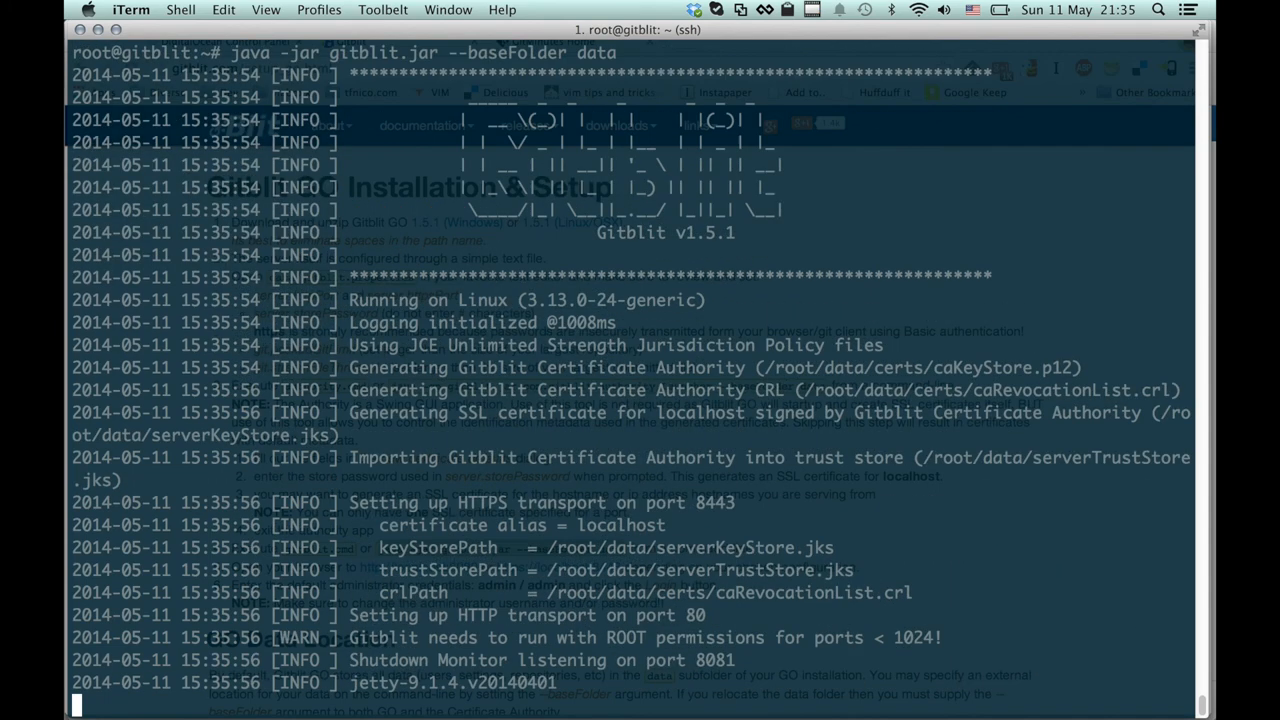
scroll(down, 3)
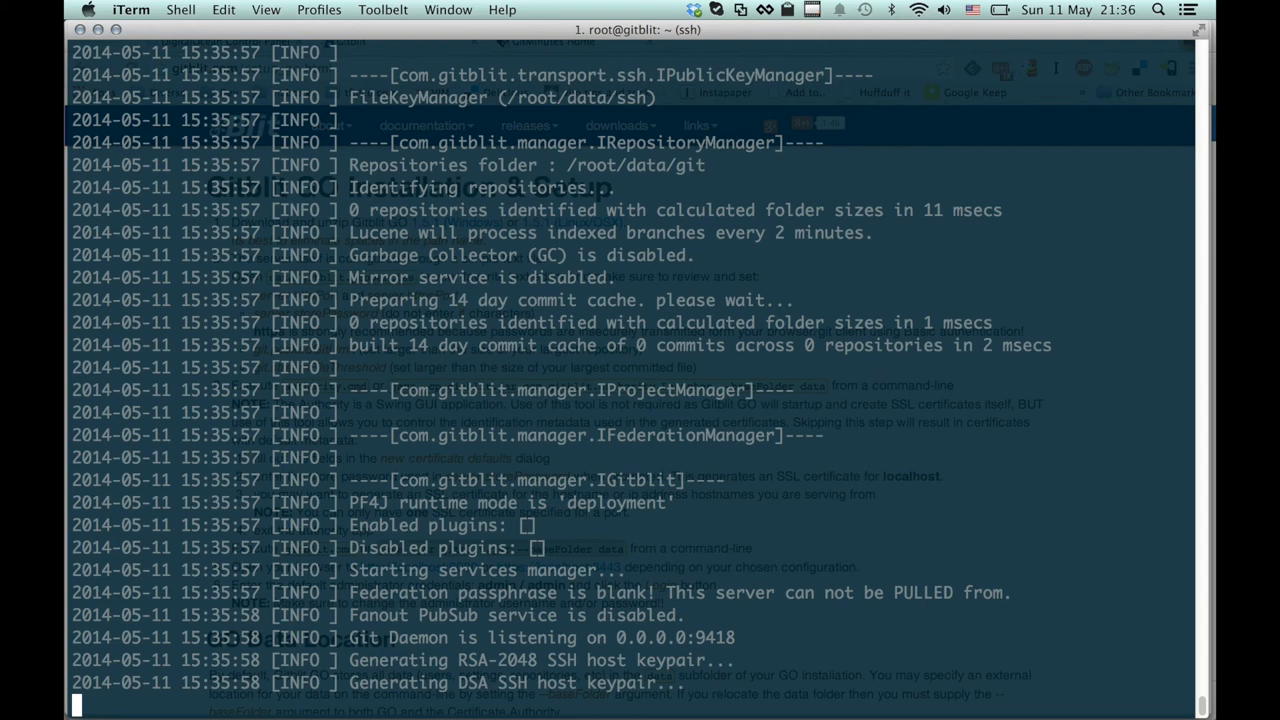
scroll(down, 3)
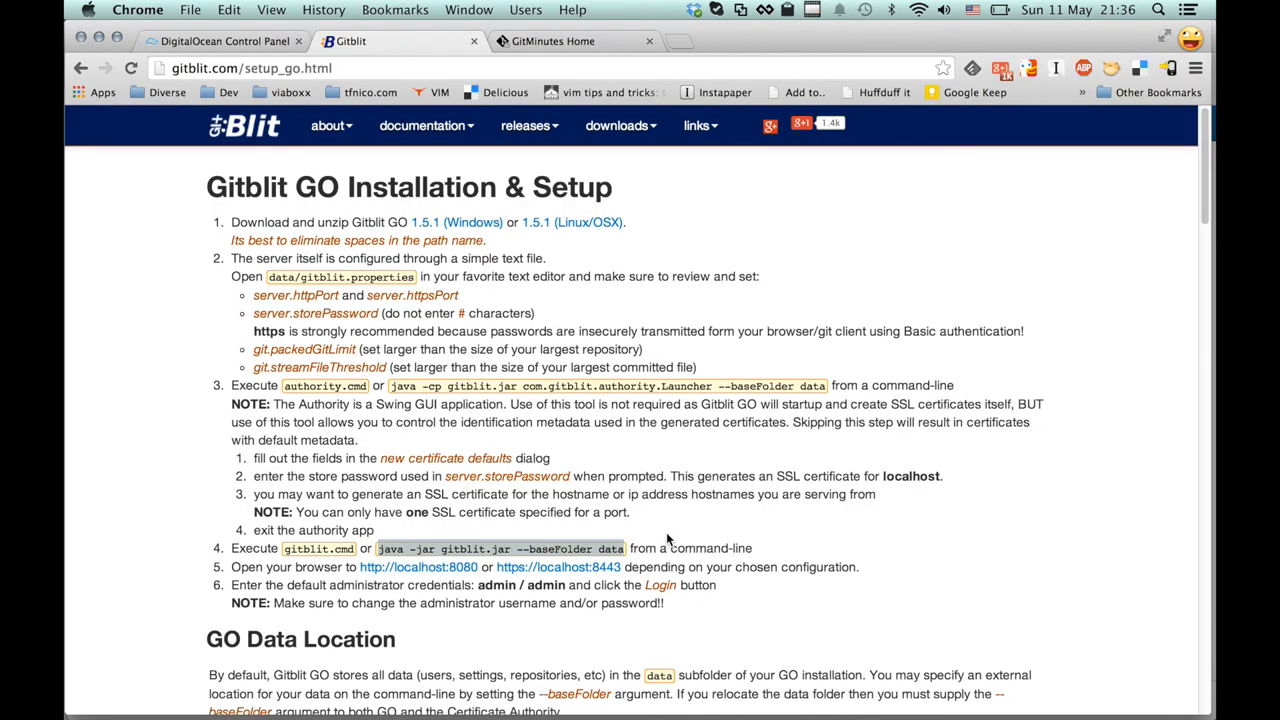
Reach the Gitblit web UI at the server IP and open the new repository form.
click(220, 41)
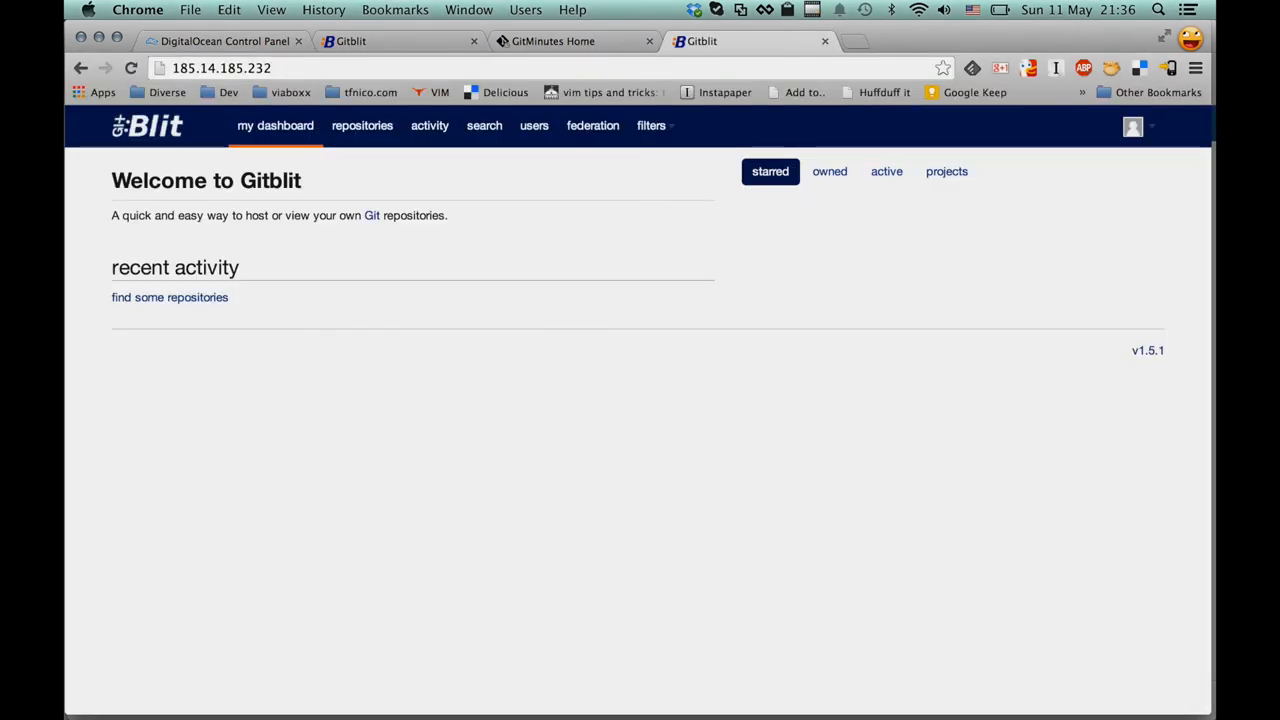
mouse_move(343, 158)
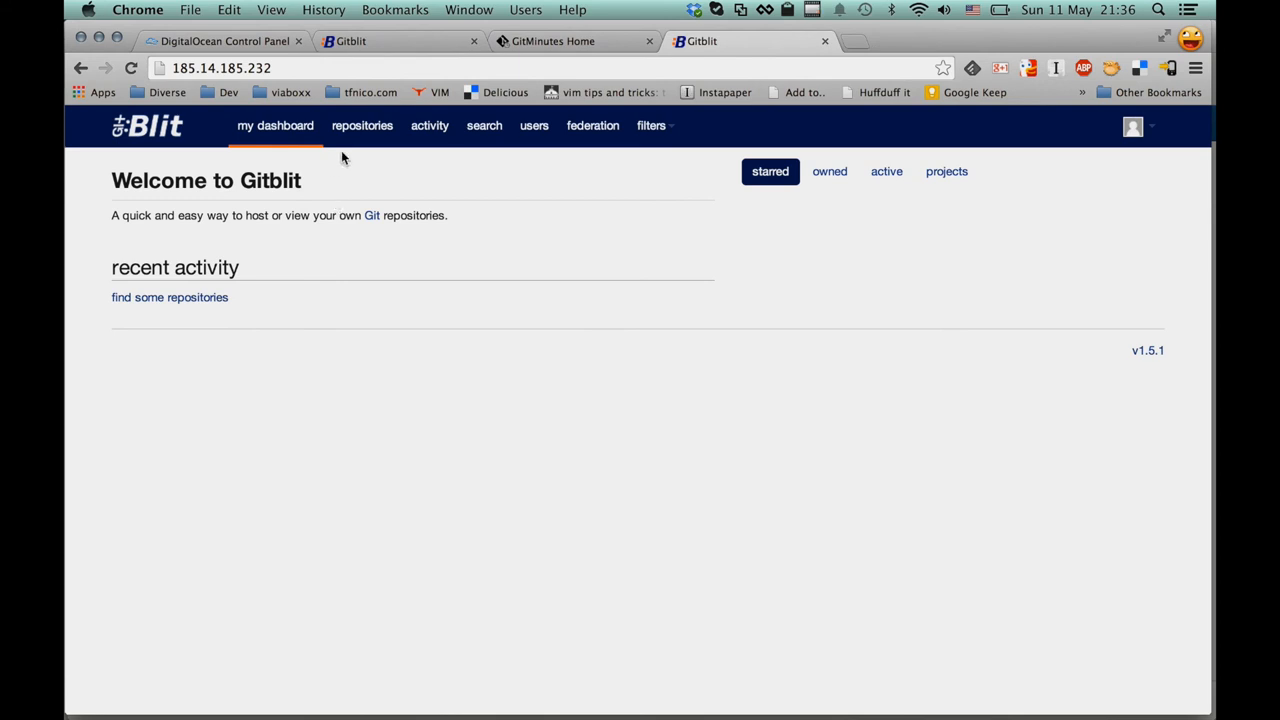
click(362, 125)
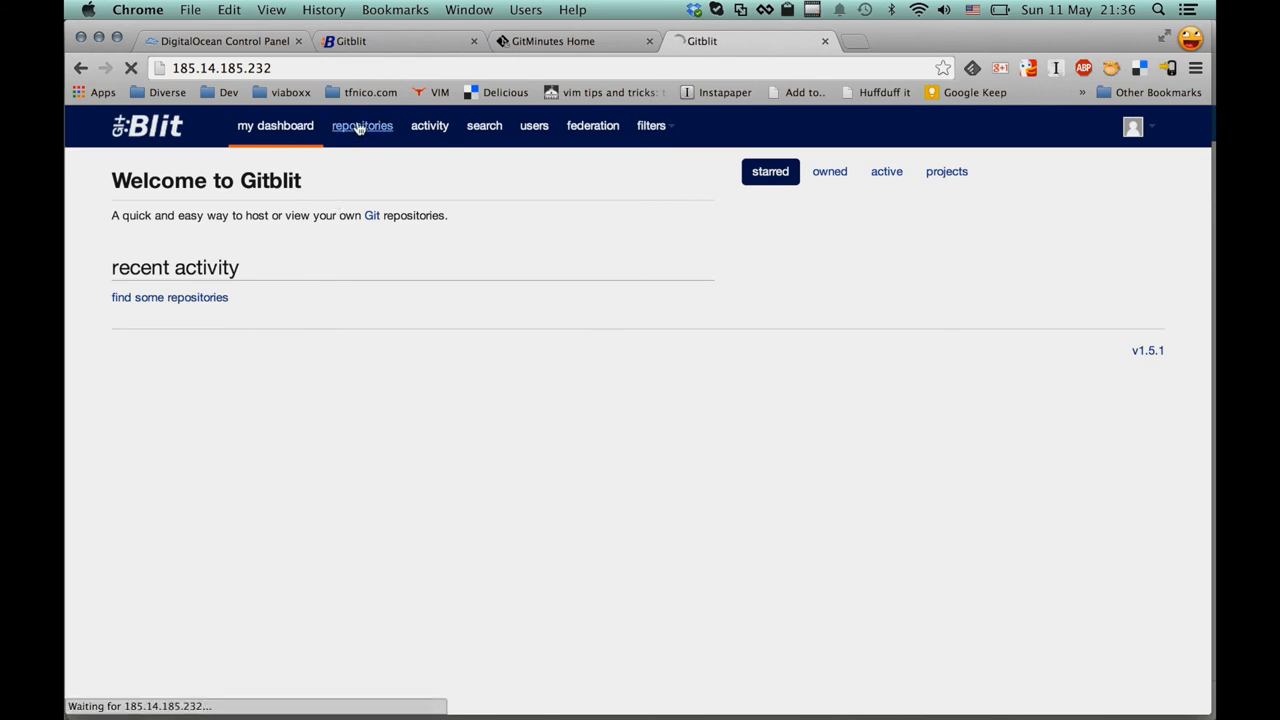
click(362, 125)
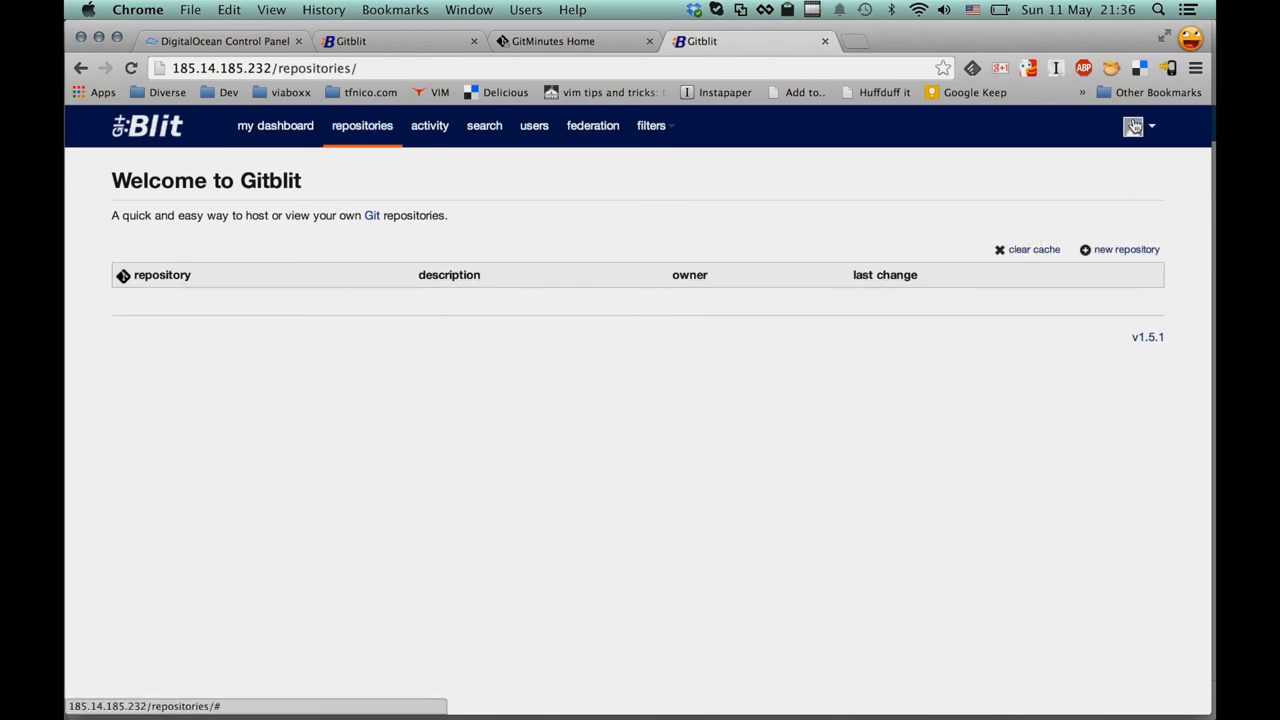
click(1134, 126)
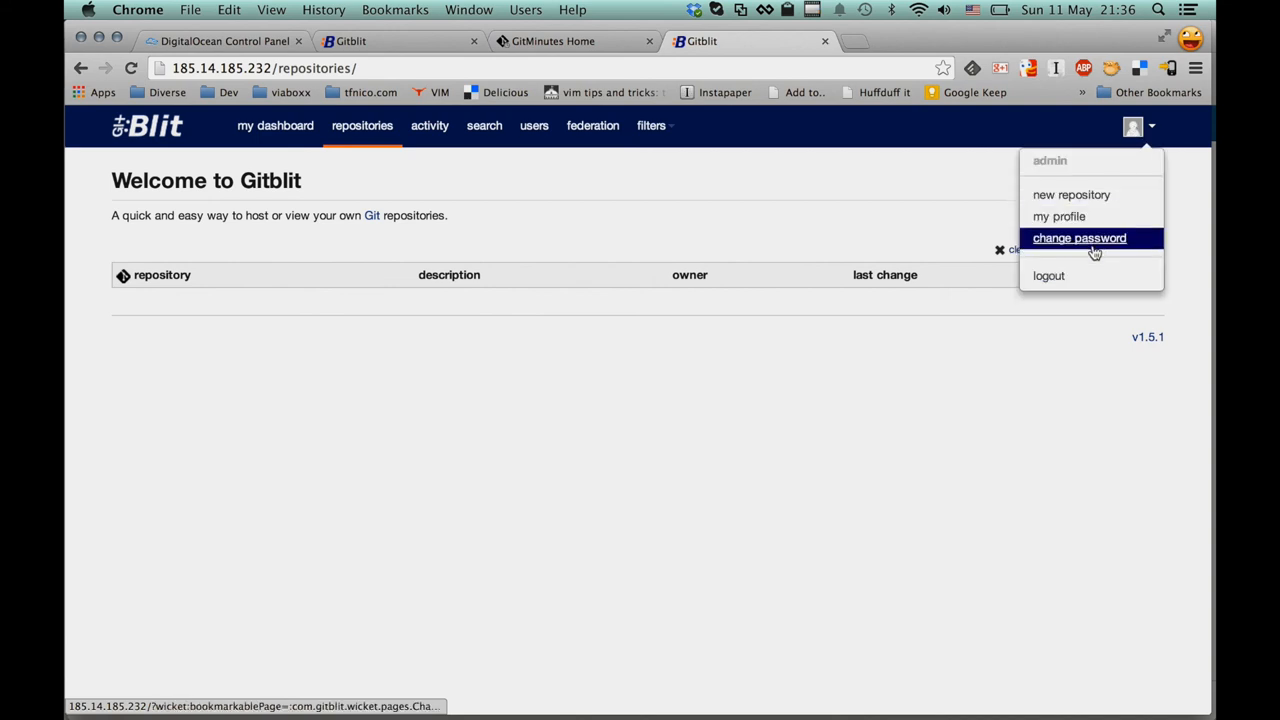
mouse_move(788, 247)
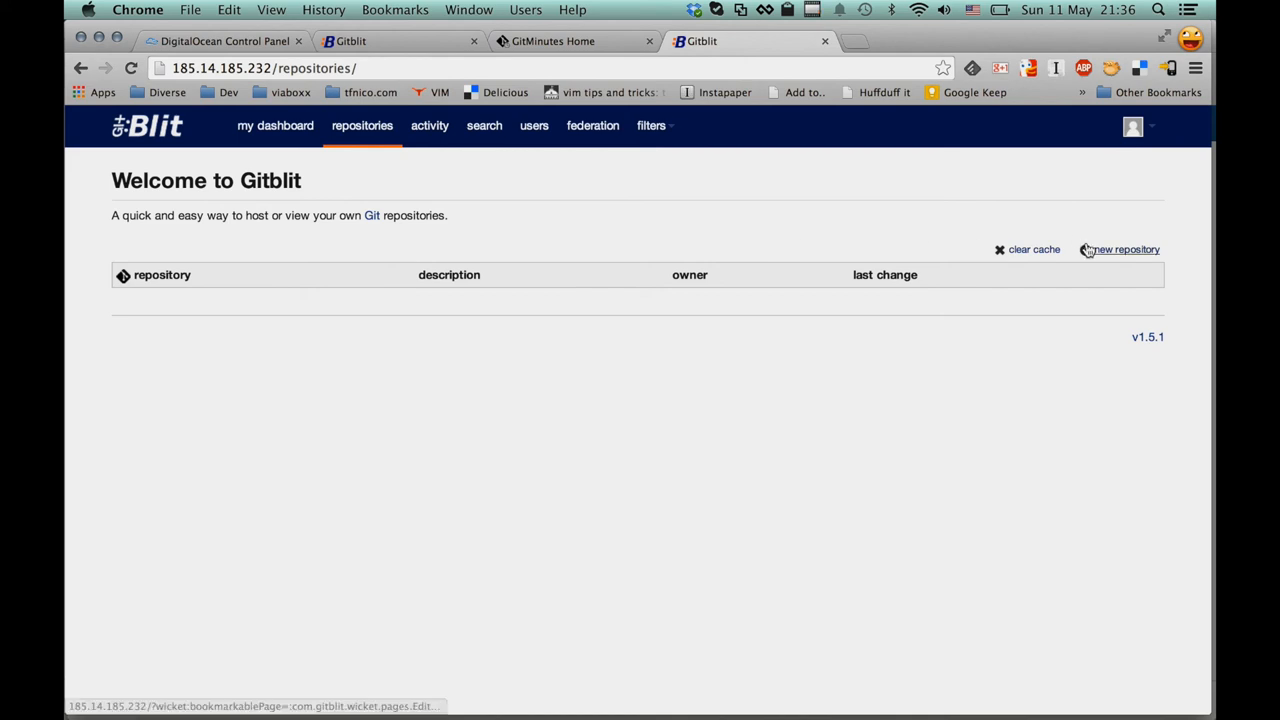
click(1122, 249)
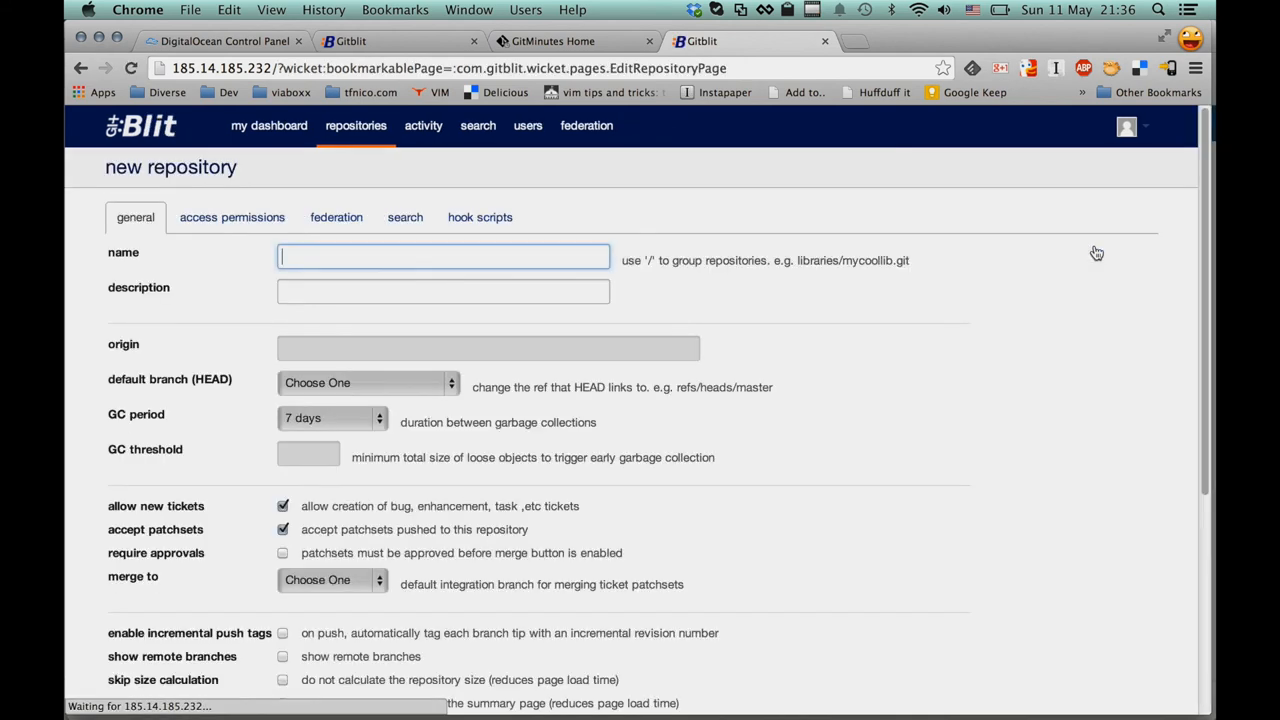
Save a new Gitblit repository named 'somerepo' with description 'some repo'.
text(soms)
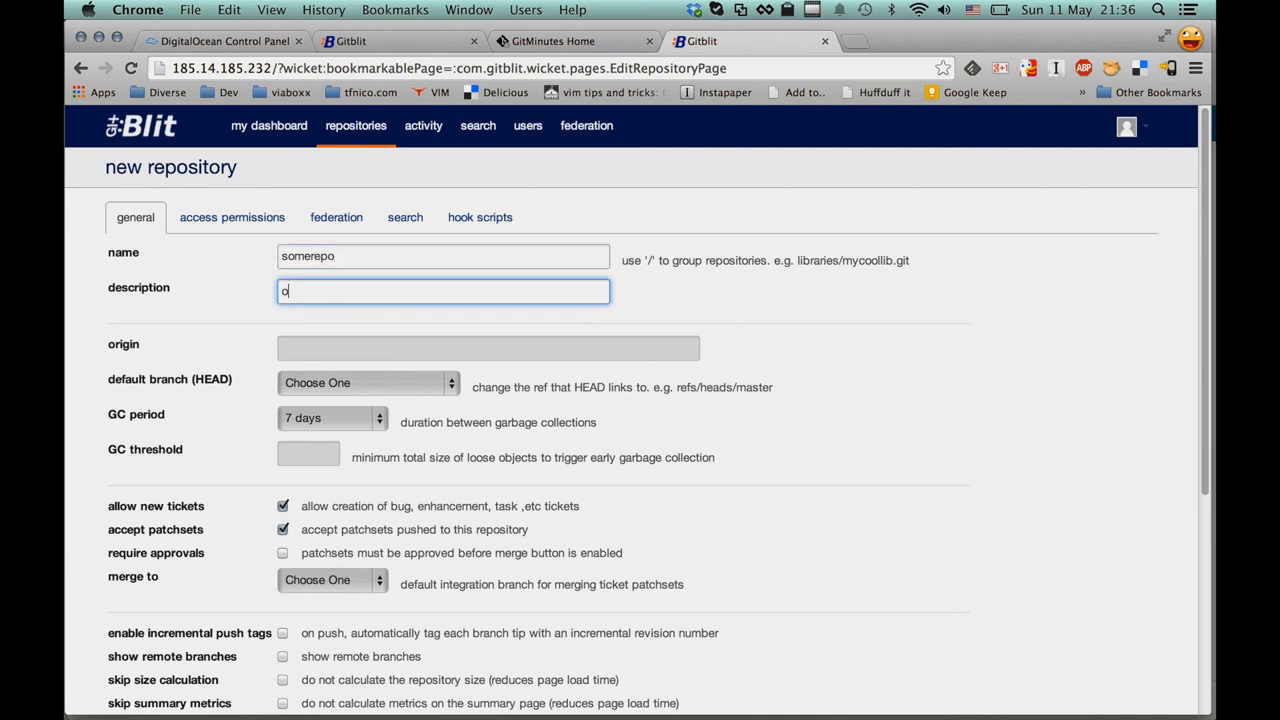
text(some repo)
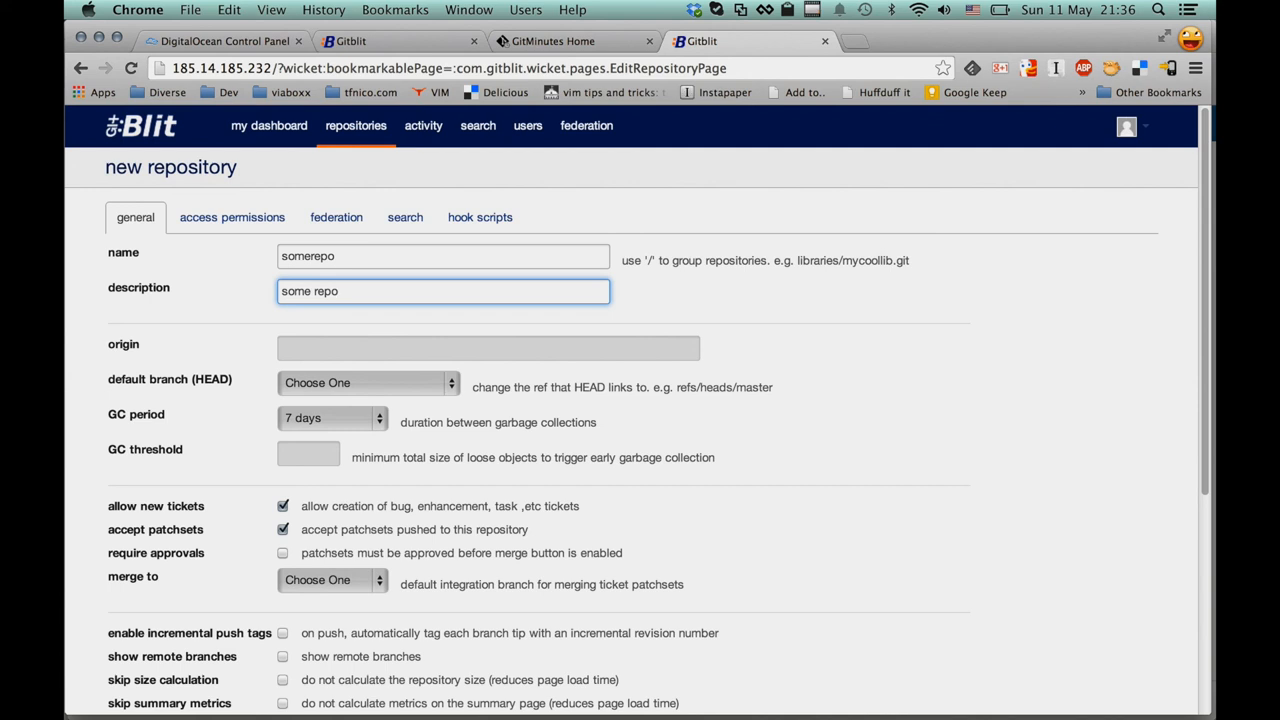
scroll(down, 3)
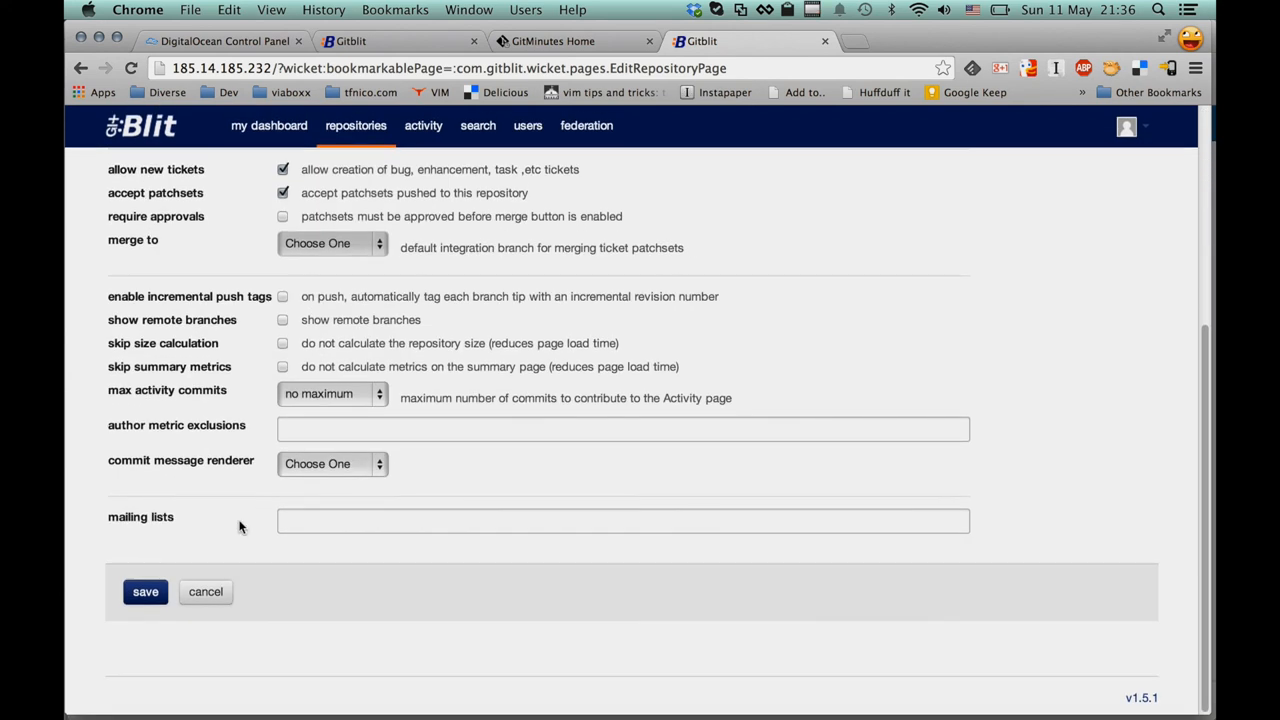
click(145, 591)
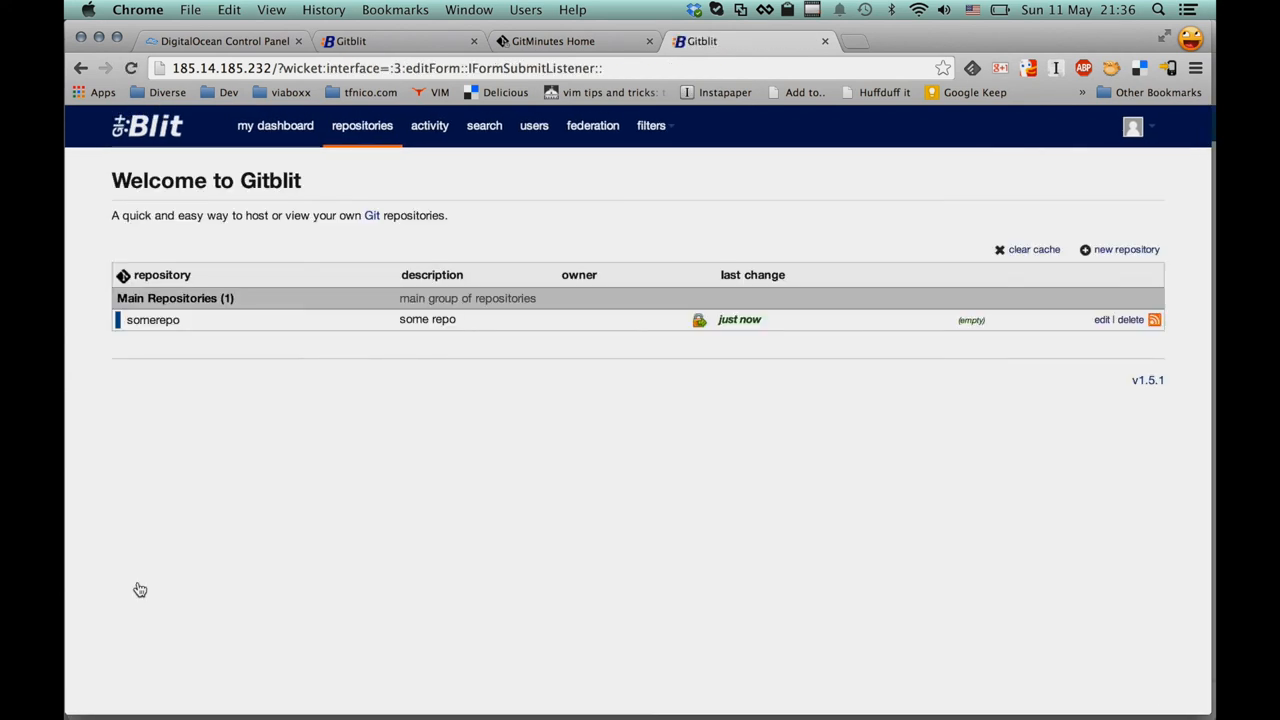
Open somerepo from the repositories list to view its empty-repository clone and push instructions.
click(152, 319)
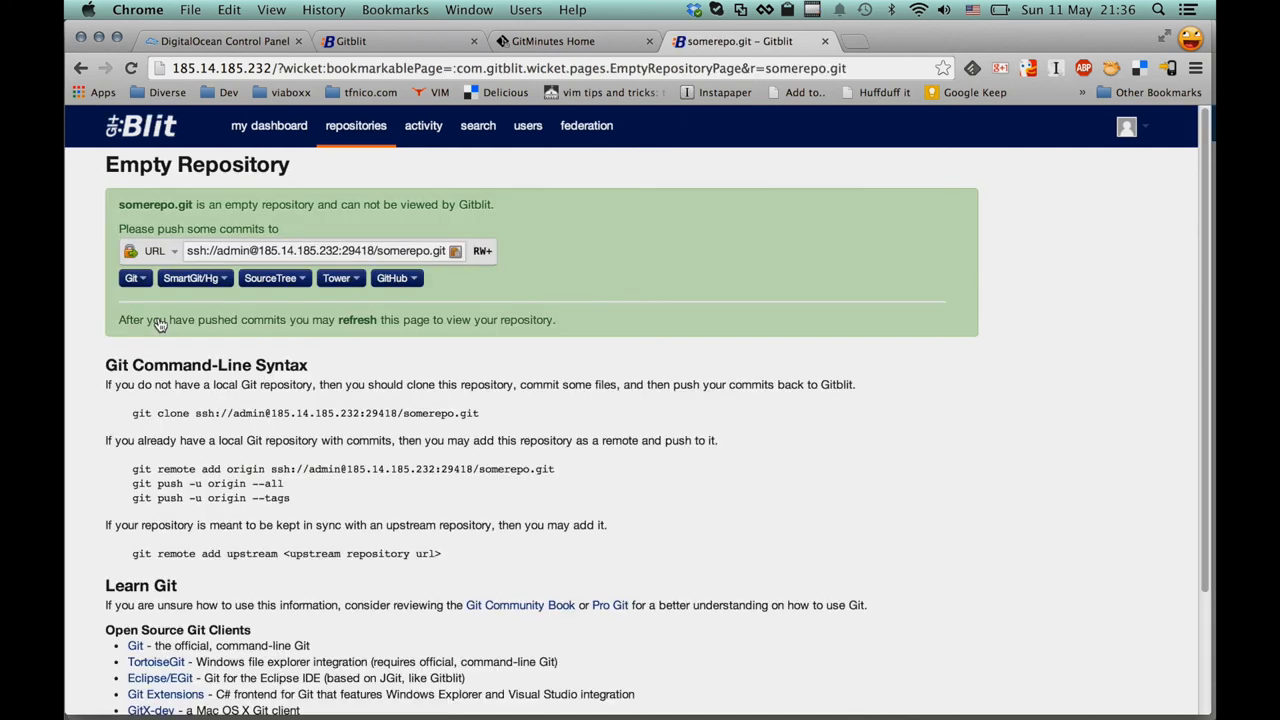
mouse_move(418, 461)
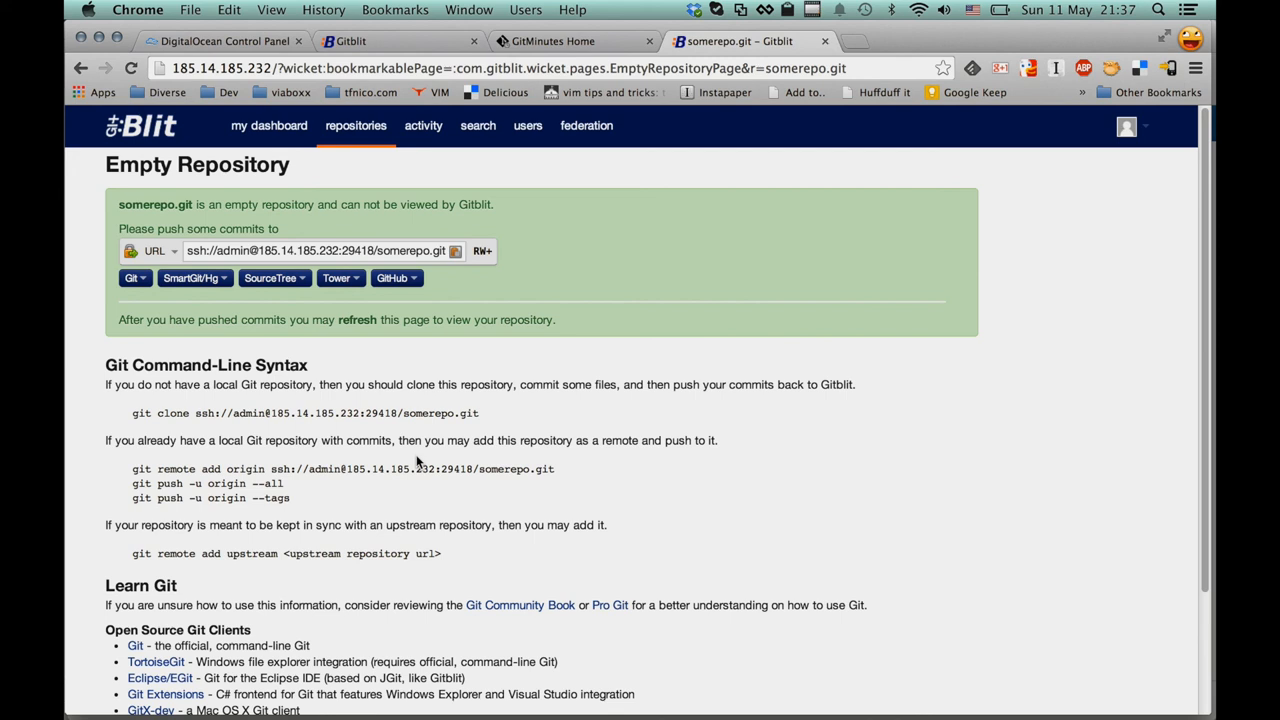
mouse_move(635, 458)
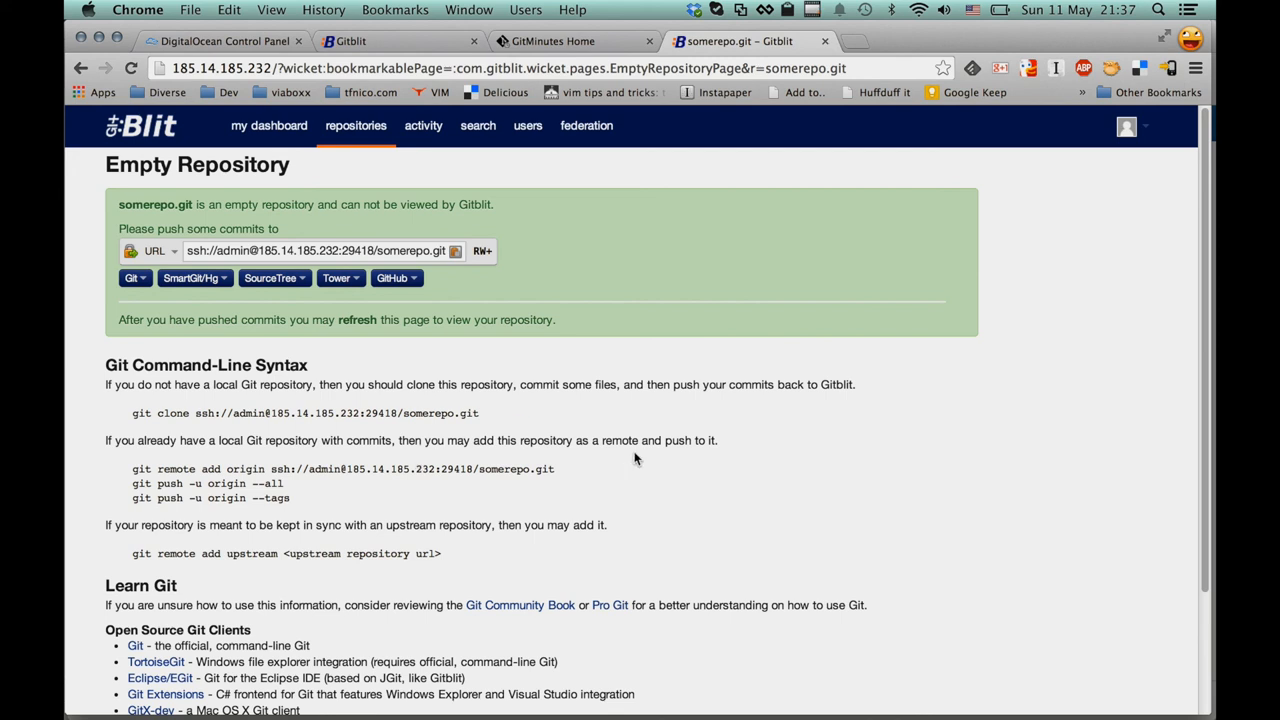